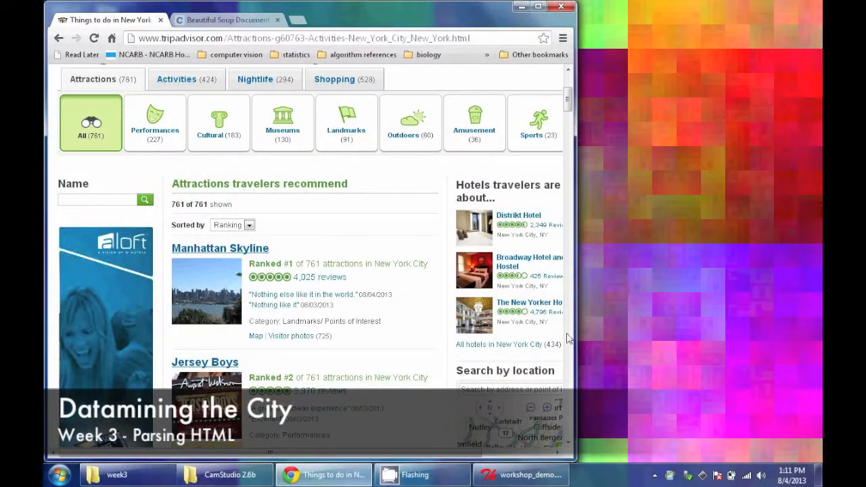
pyautogui.moveTo(406, 306)
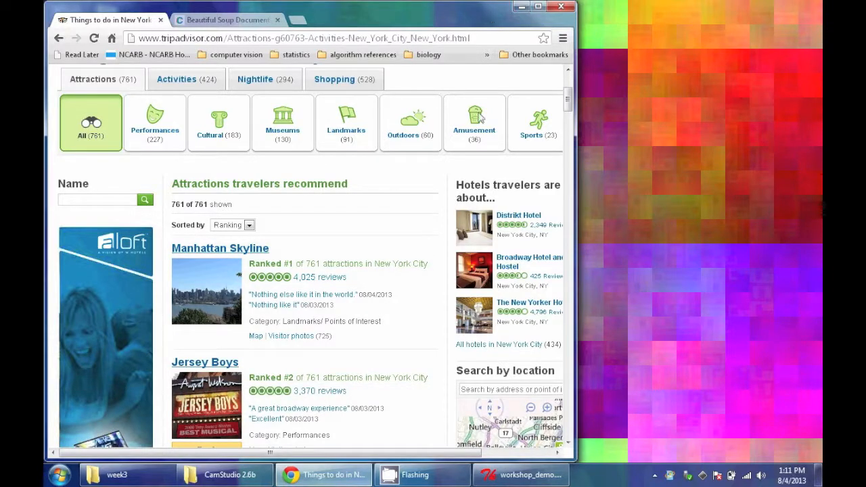
# Launch IDLE (Python GUI) from the Start menu's Python 2.7 program group.
pyautogui.scroll(-3)
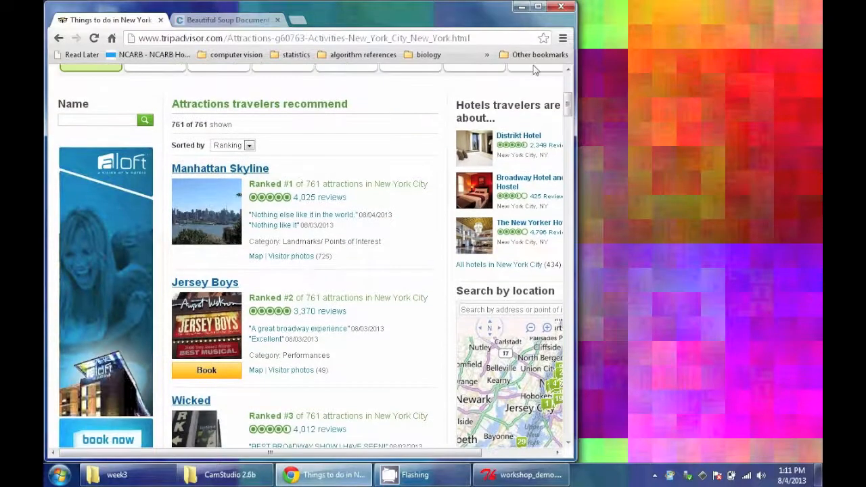
pyautogui.click(60, 474)
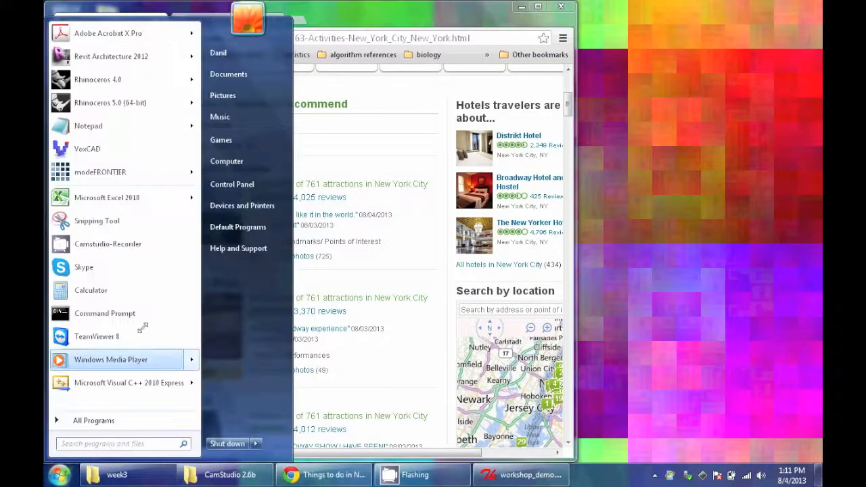
pyautogui.click(93, 421)
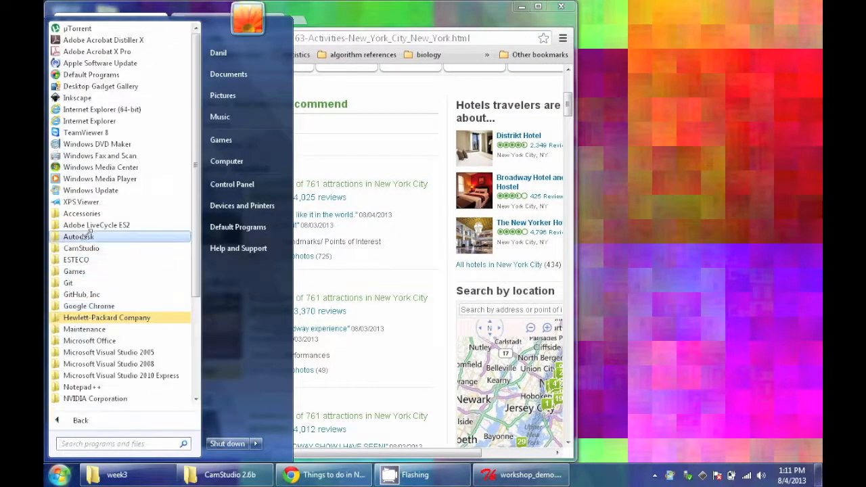
pyautogui.scroll(-3)
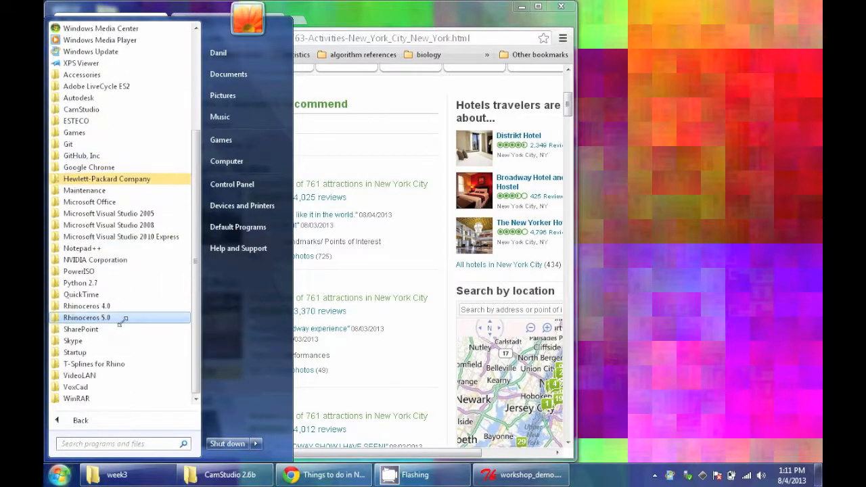
pyautogui.click(80, 283)
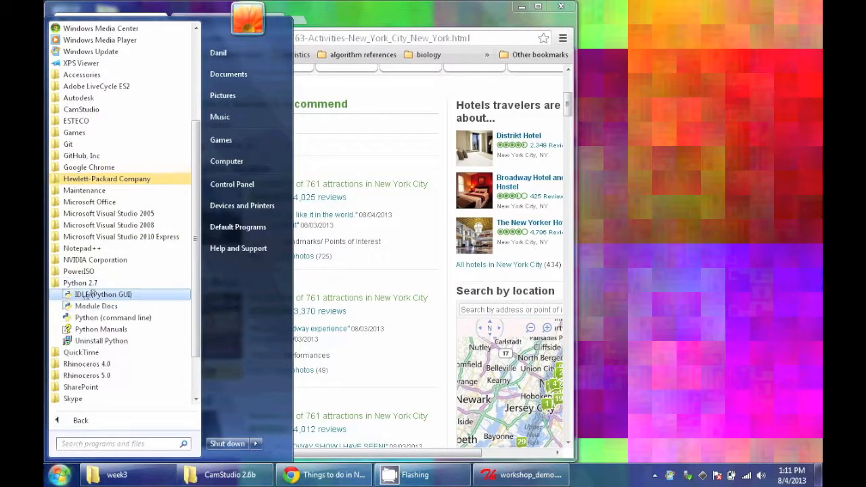
pyautogui.click(103, 293)
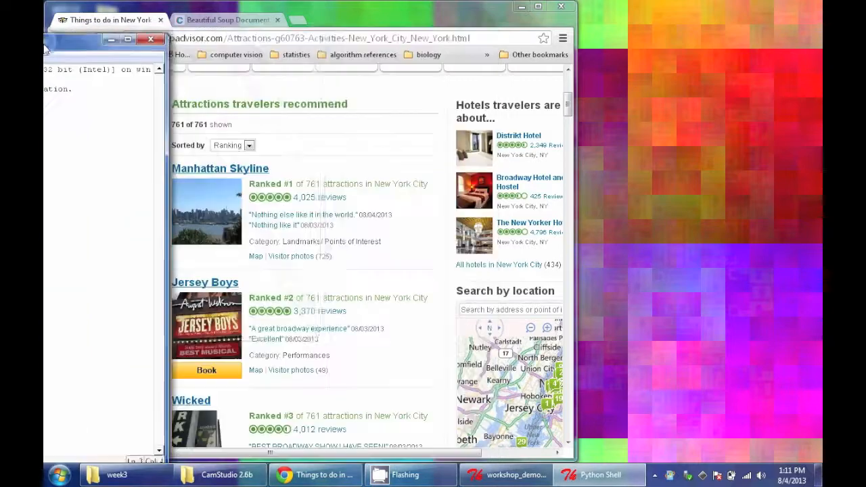
# Create a new editor window and type 'import urllib2' as its first line.
pyautogui.click(58, 23)
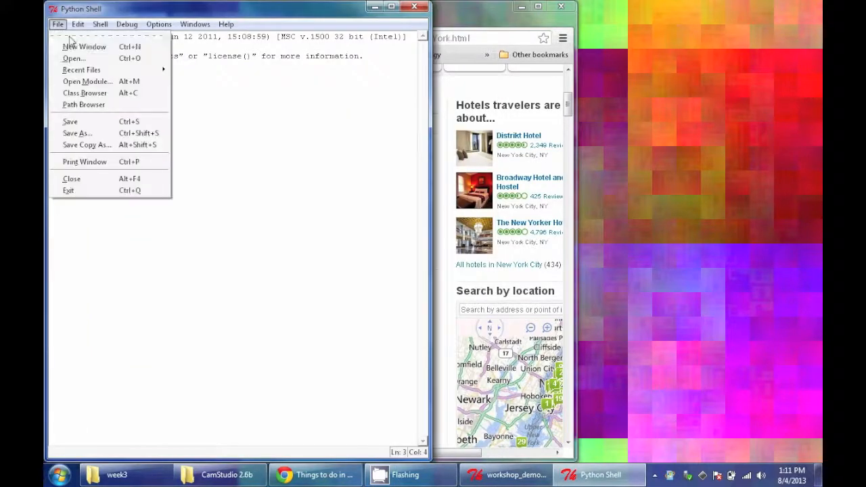
pyautogui.click(84, 46)
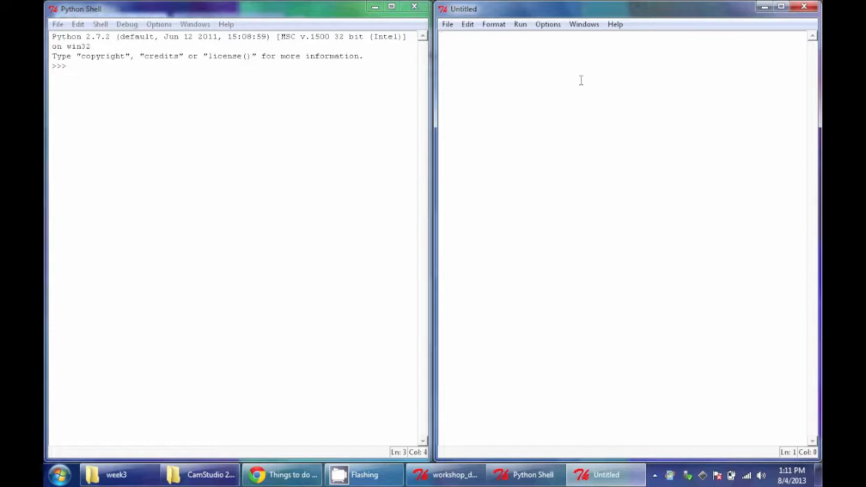
pyautogui.write('import')
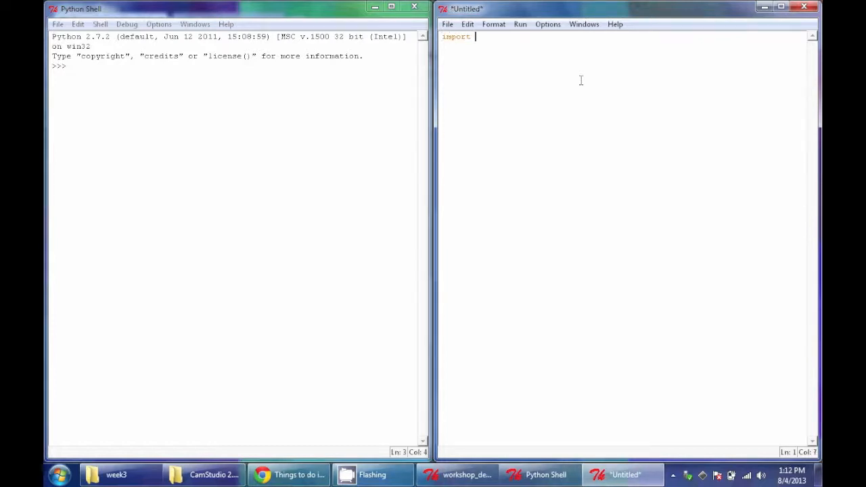
pyautogui.write('urli')
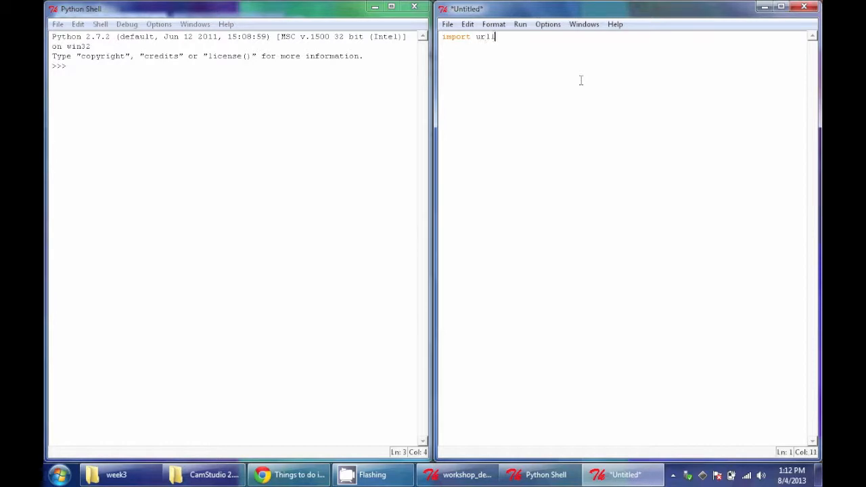
pyautogui.write('lib2')
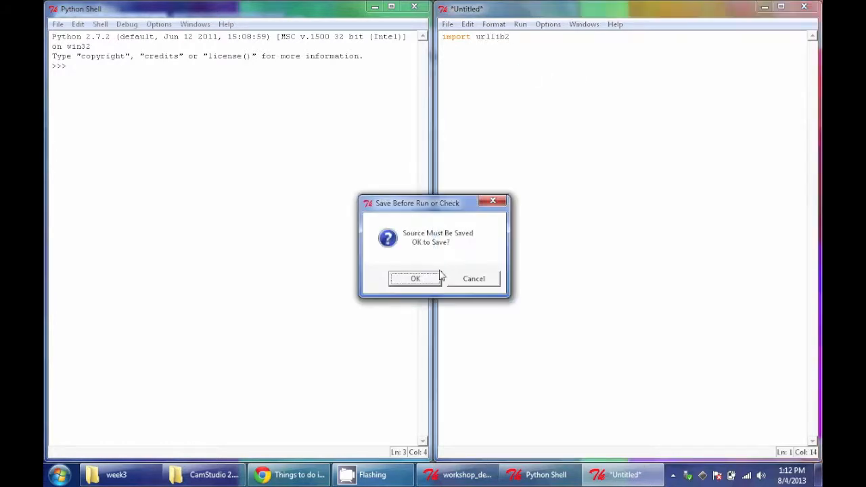
# Save the script as webscrapingdemo.py on the Desktop so it runs.
pyautogui.click(416, 278)
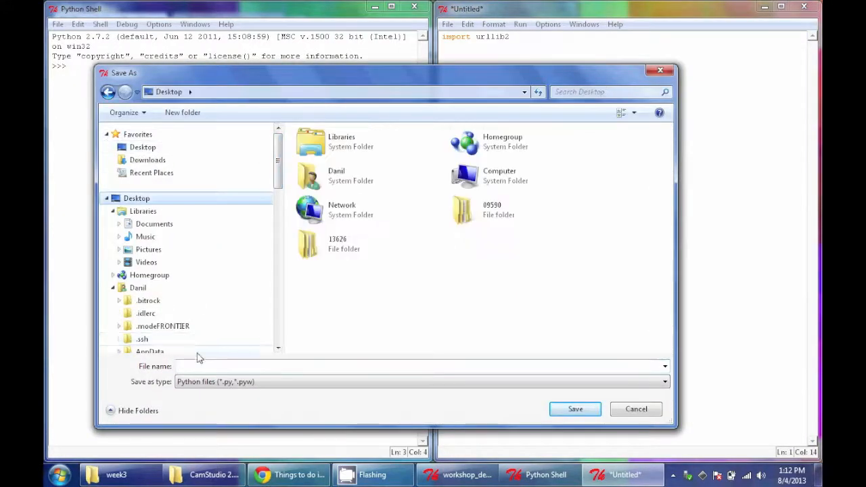
pyautogui.click(574, 409)
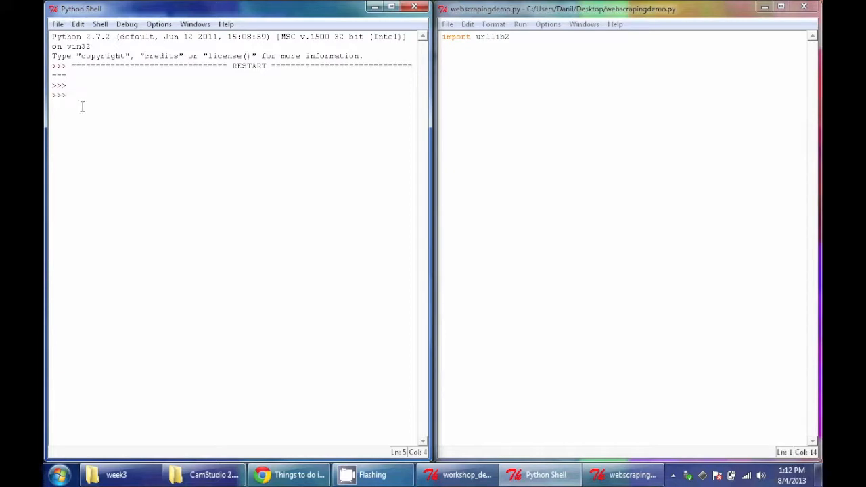
pyautogui.moveTo(137, 126)
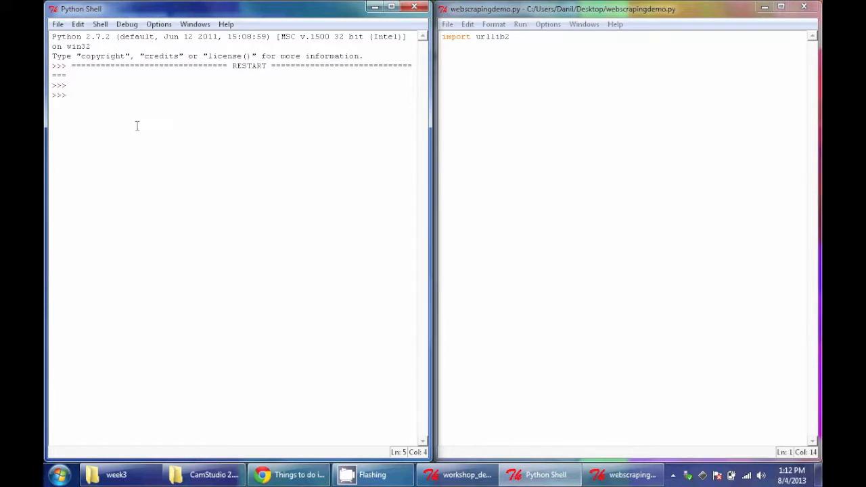
pyautogui.moveTo(518, 68)
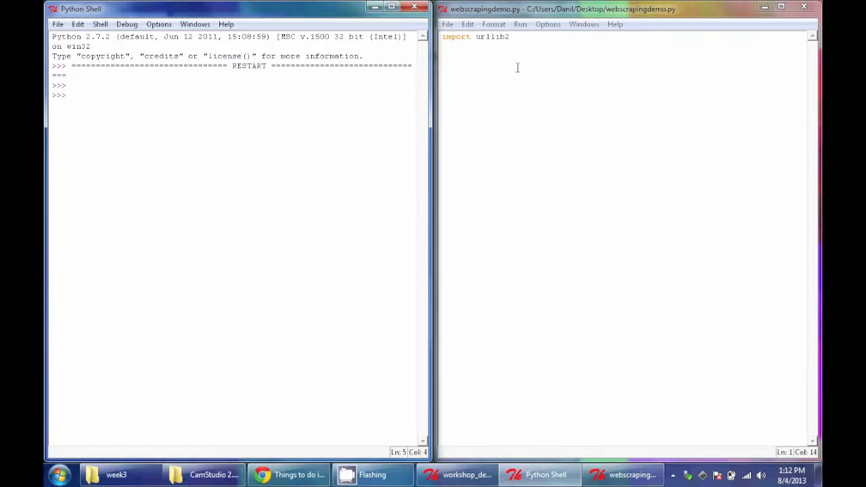
pyautogui.doubleClick(492, 36)
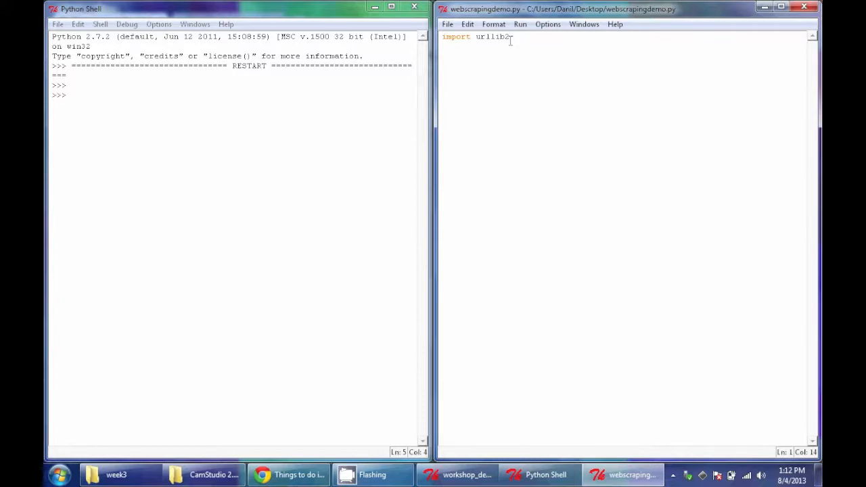
pyautogui.moveTo(532, 37)
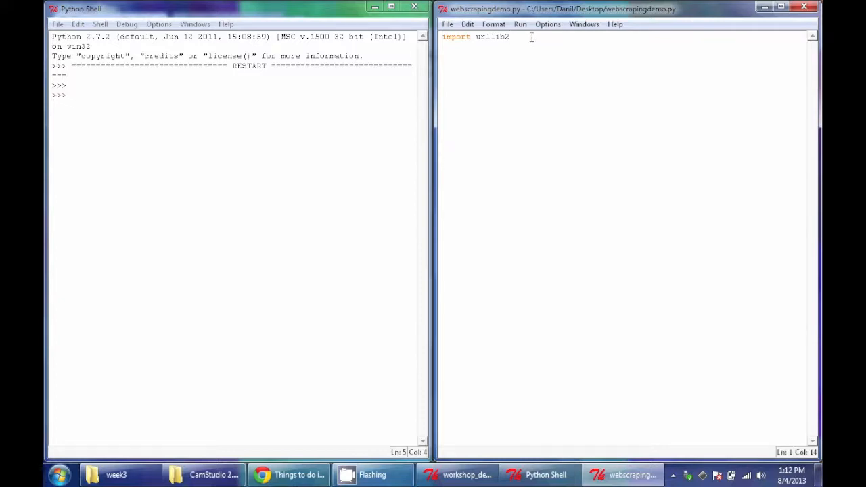
# Add blank lines below the import and begin line three with 'url ='.
pyautogui.press('enter')
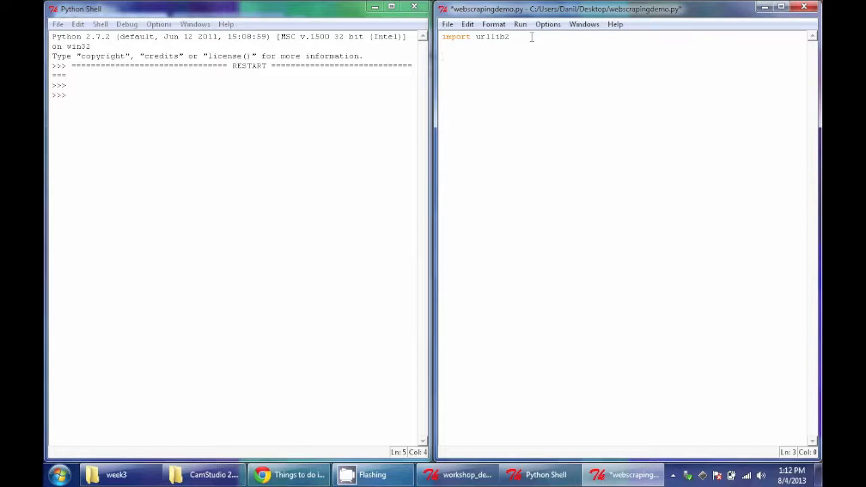
pyautogui.write(':')
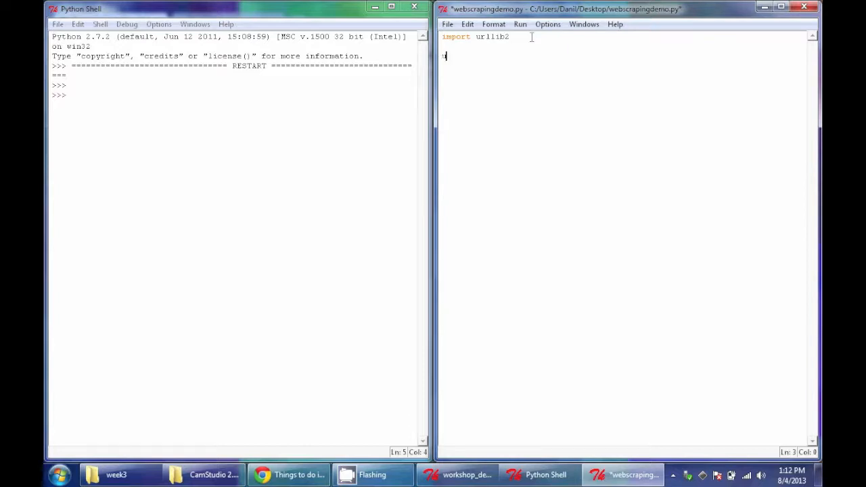
pyautogui.write('url =')
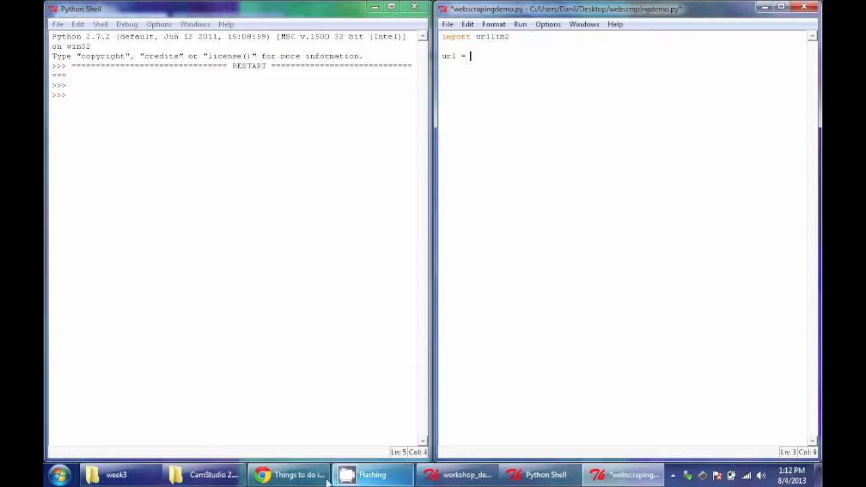
# Copy the TripAdvisor New York City page address from Chrome and return to the script.
pyautogui.click(289, 475)
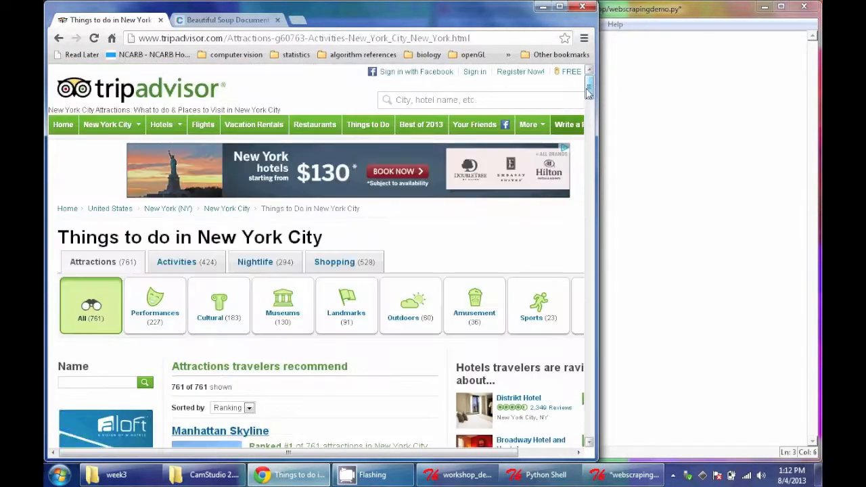
pyautogui.scroll(-3)
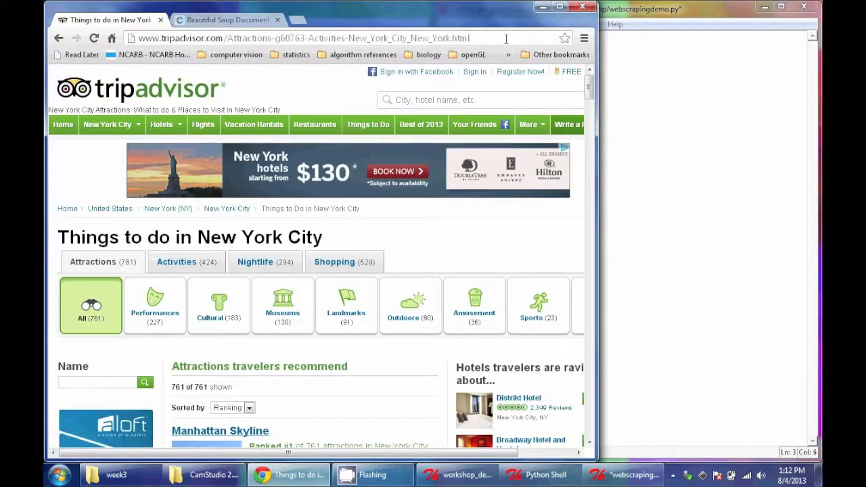
pyautogui.click(304, 38)
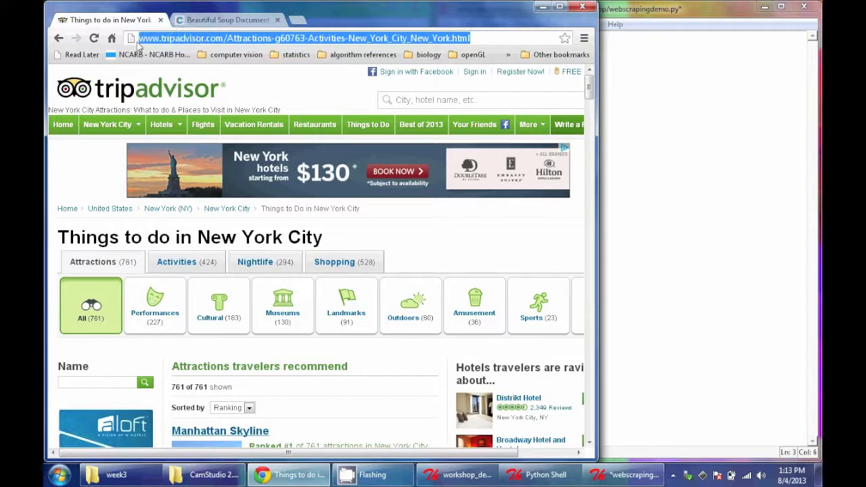
pyautogui.click(633, 474)
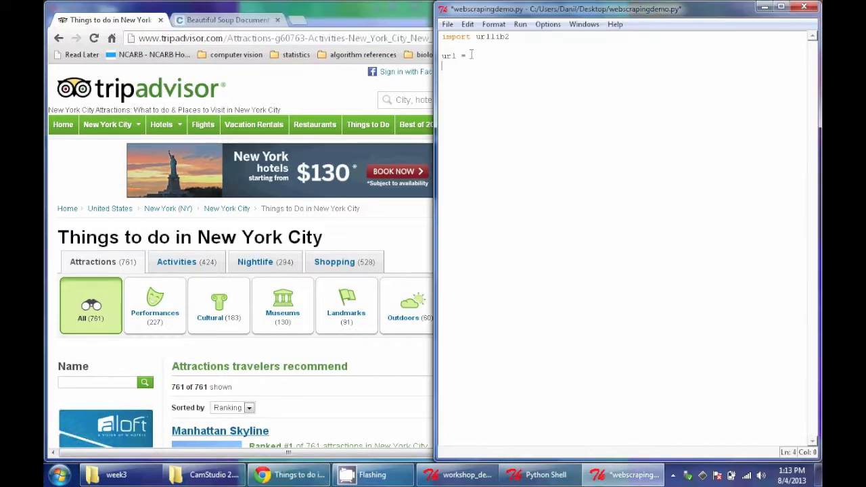
# Close the url string and add response = urllib2.urlopen(url) on a new line.
pyautogui.write('"')
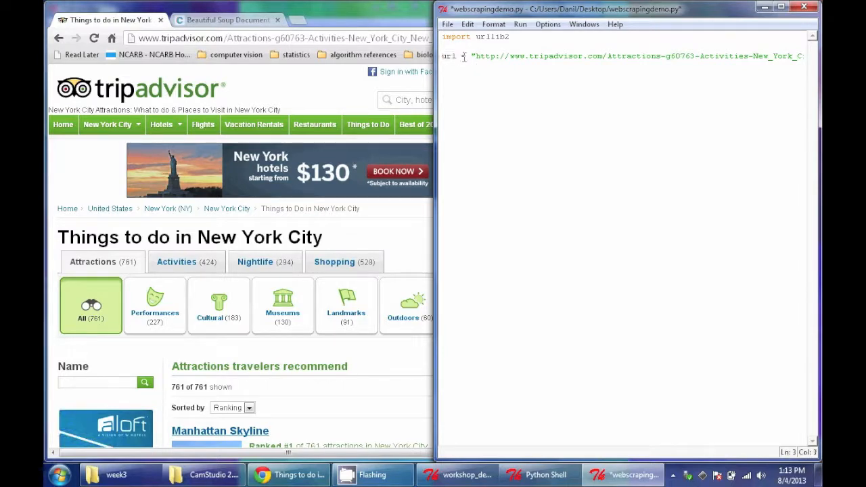
pyautogui.click(554, 55)
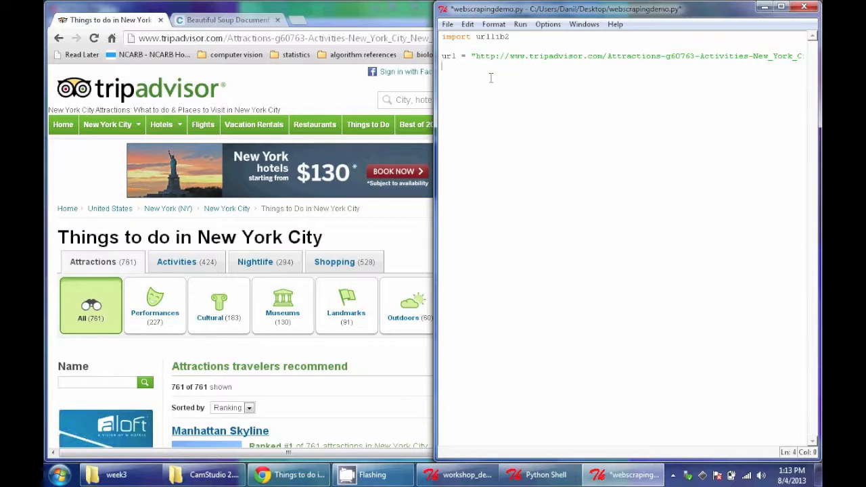
pyautogui.press('Return')
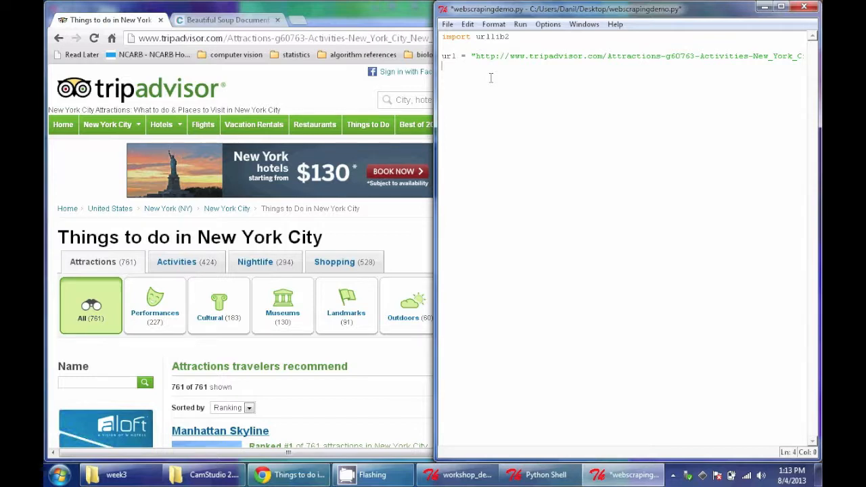
pyautogui.write('response =')
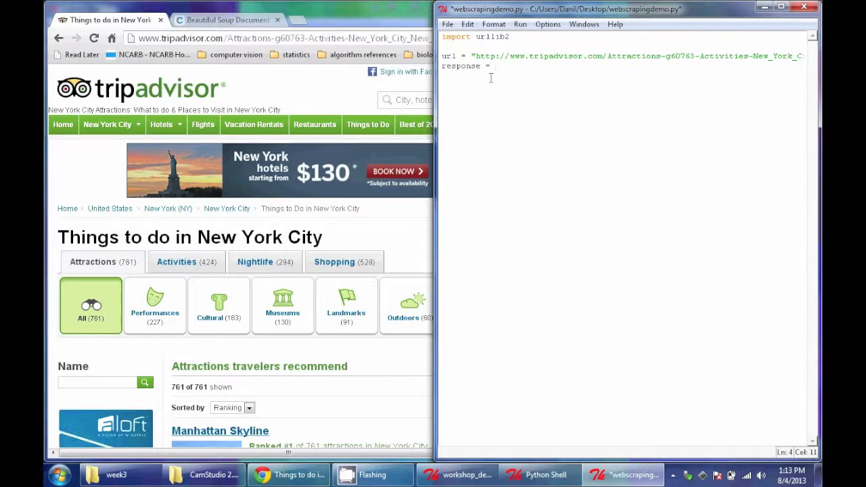
pyautogui.write('urllib')
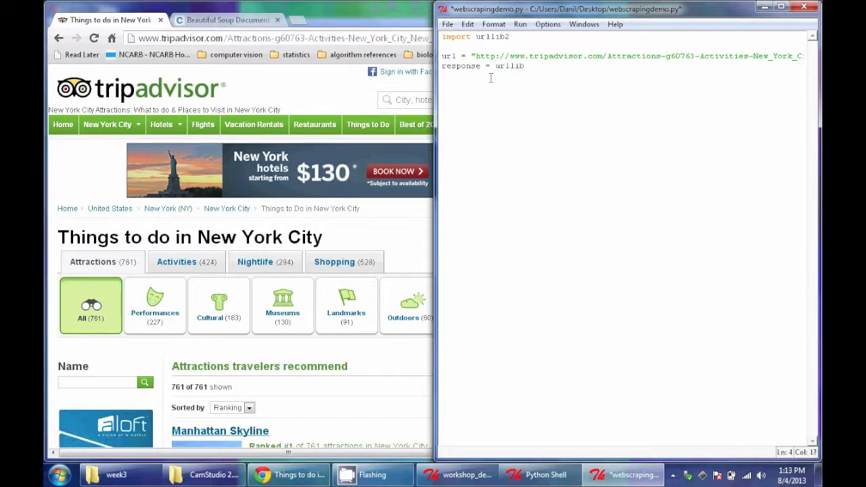
pyautogui.write('2.')
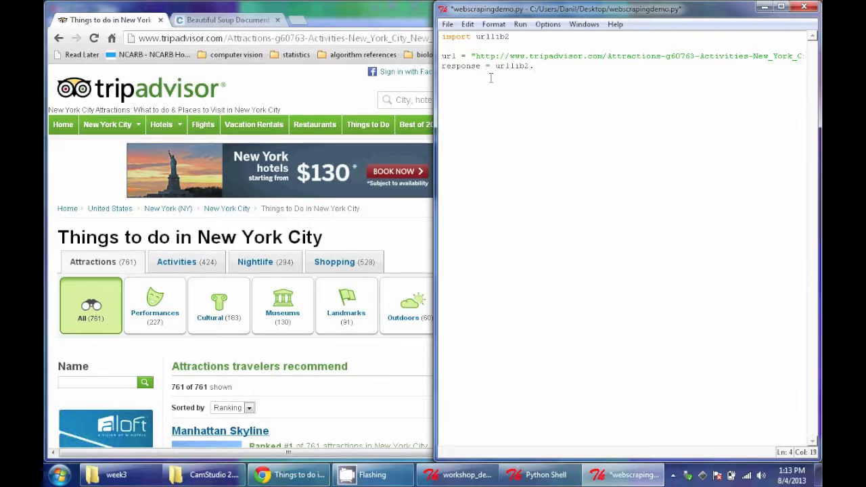
pyautogui.write('.urlope')
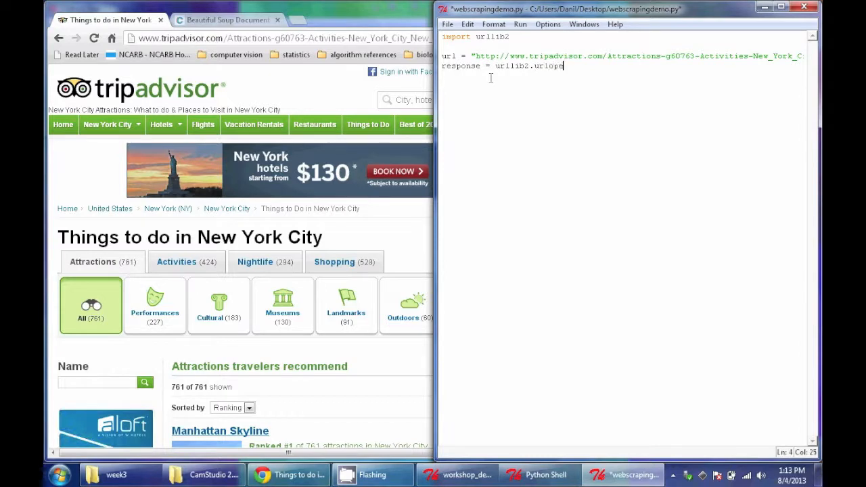
pyautogui.write('n(')
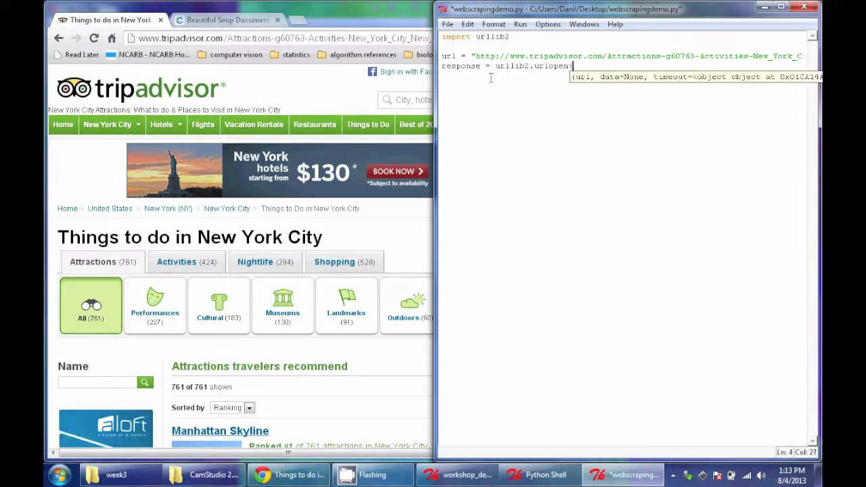
pyautogui.write('(url')
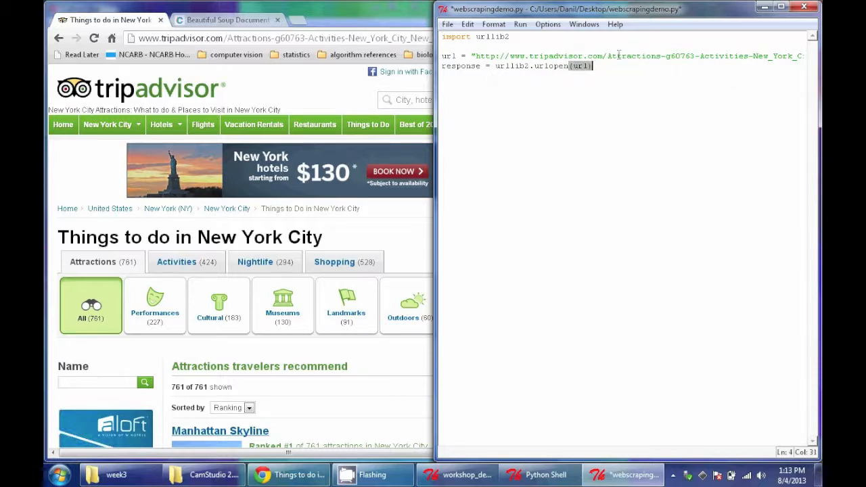
# Add data = response.read() and start running the module.
pyautogui.write('de')
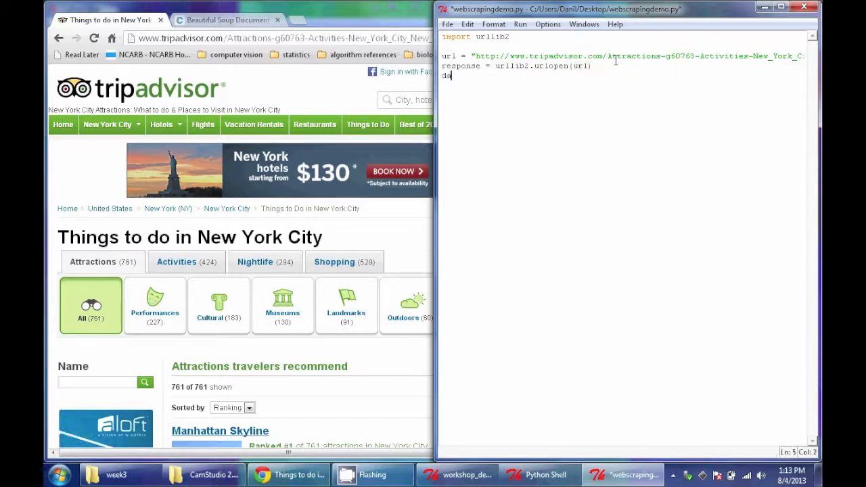
pyautogui.write('data =')
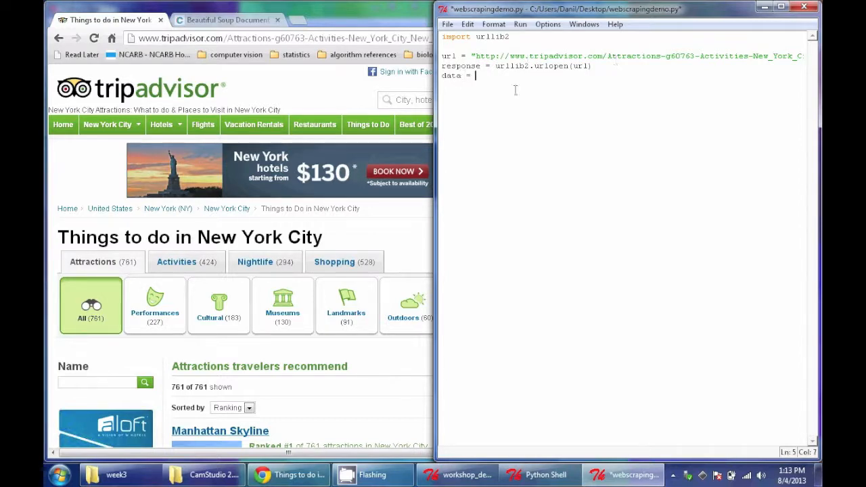
pyautogui.write('re')
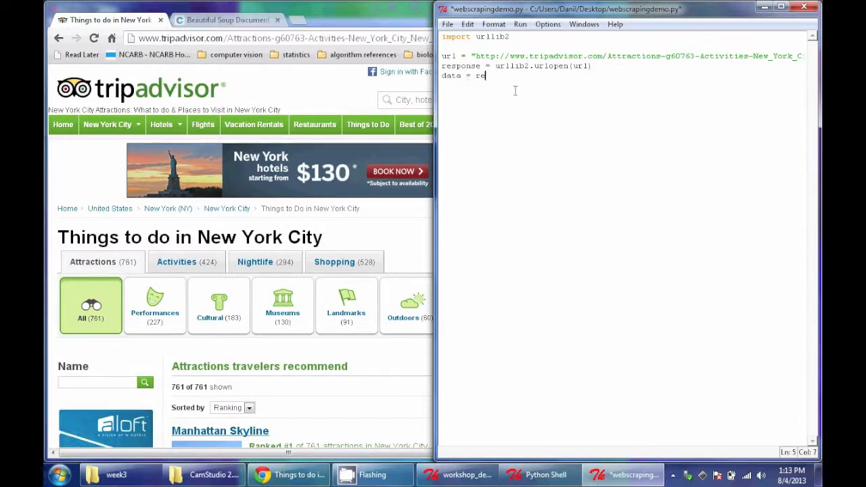
pyautogui.write('sponse.read')
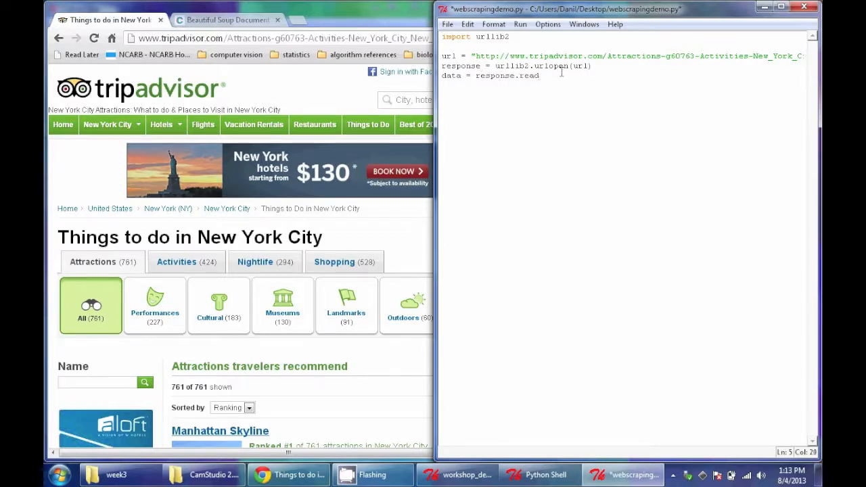
pyautogui.write('()')
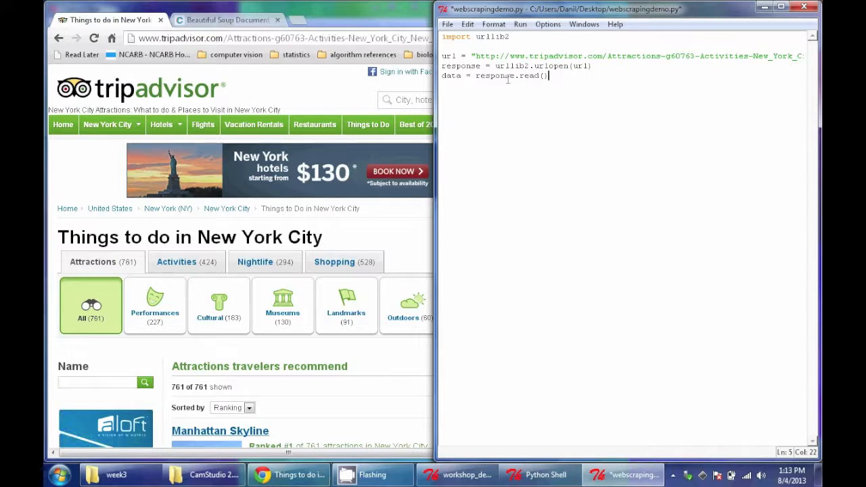
pyautogui.doubleClick(452, 75)
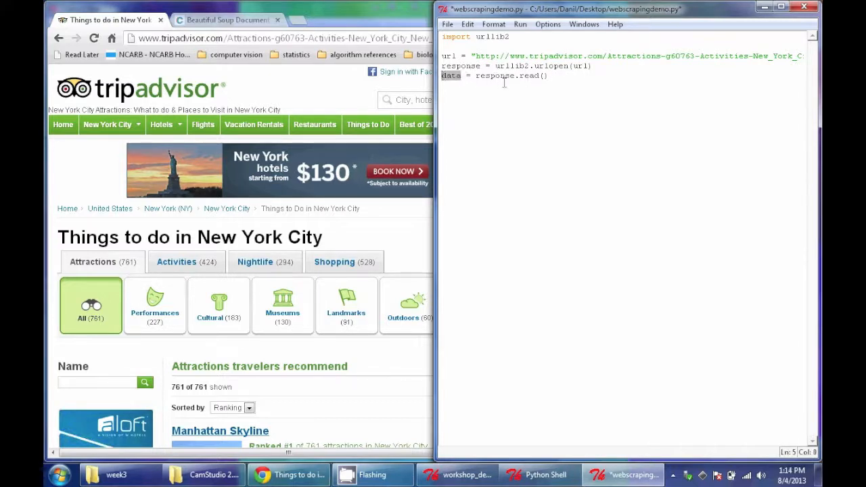
pyautogui.click(549, 76)
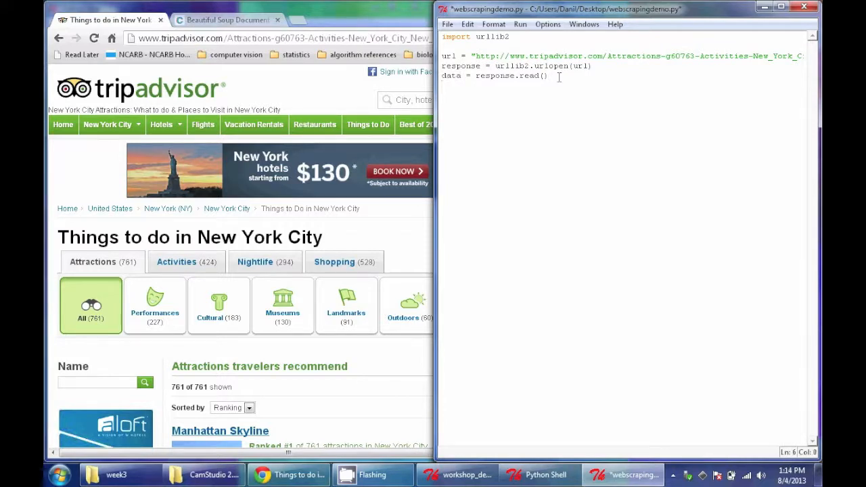
pyautogui.click(520, 24)
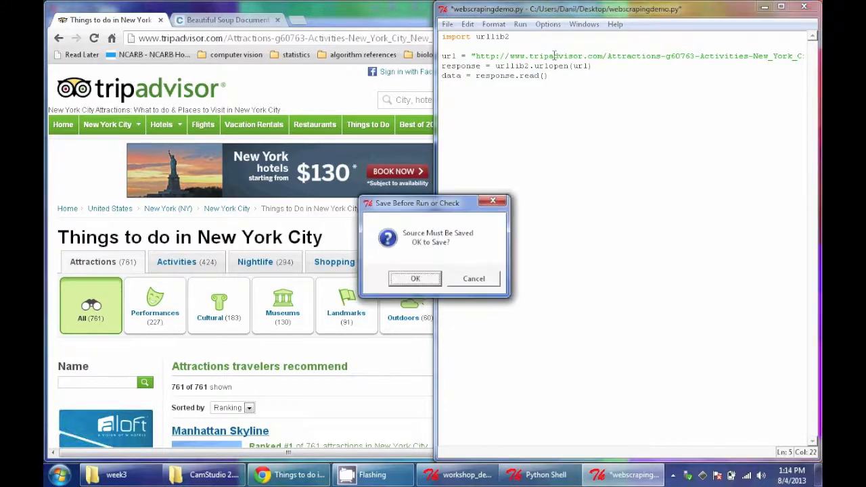
# Confirm the save prompt, then add a new line 'print data'.
pyautogui.click(415, 278)
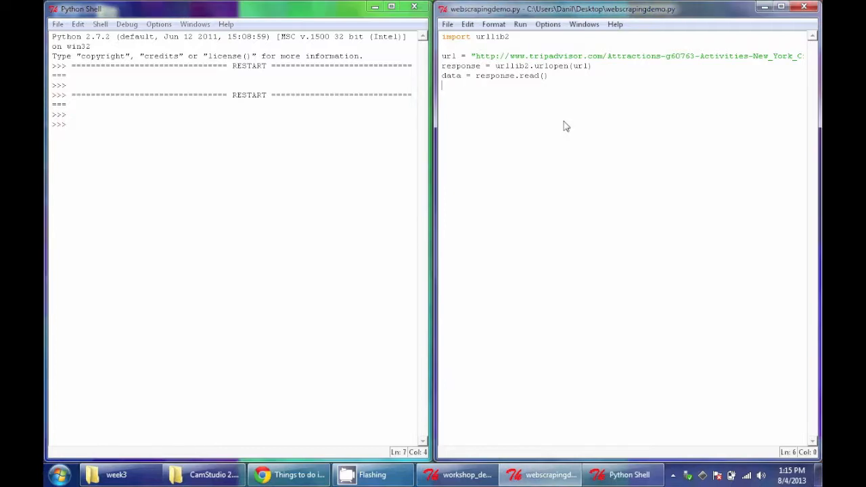
pyautogui.press('enter')
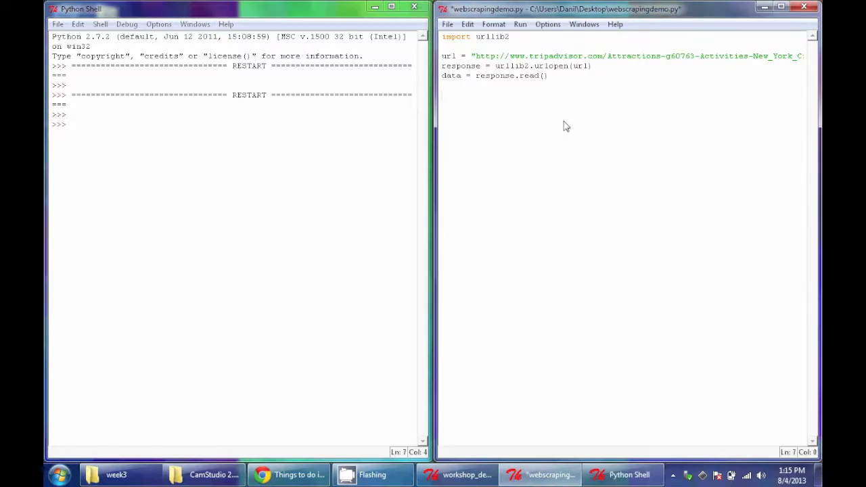
pyautogui.write('print')
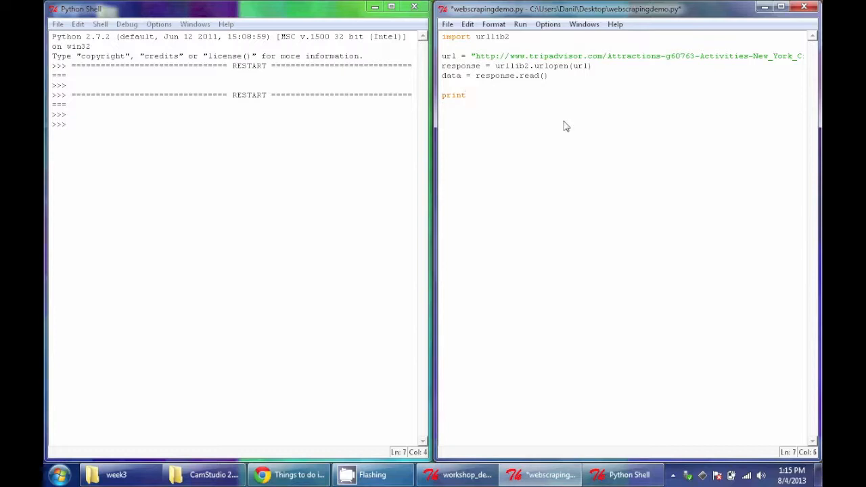
pyautogui.write('data')
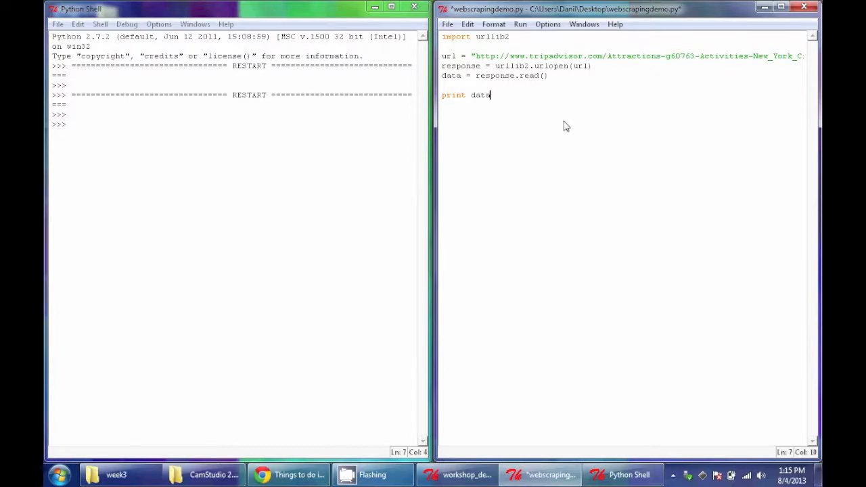
# Save and run the script, scrolling through the TripAdvisor HTML printed in the Shell.
pyautogui.click(519, 24)
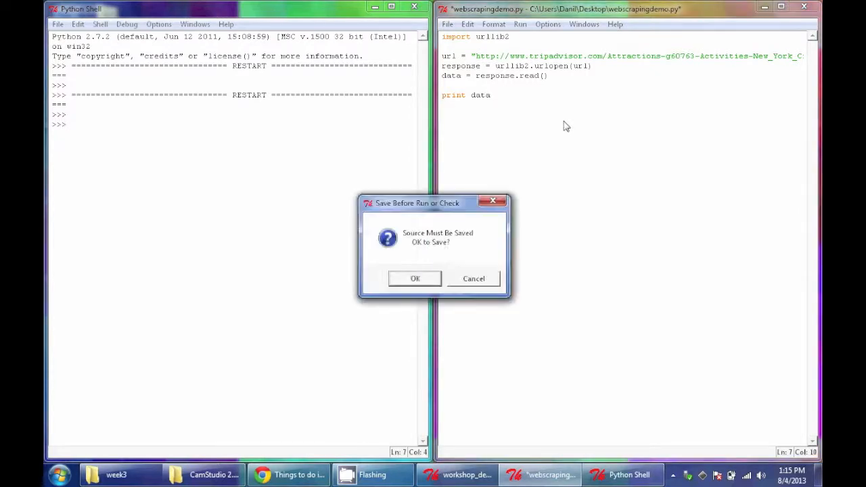
pyautogui.click(415, 278)
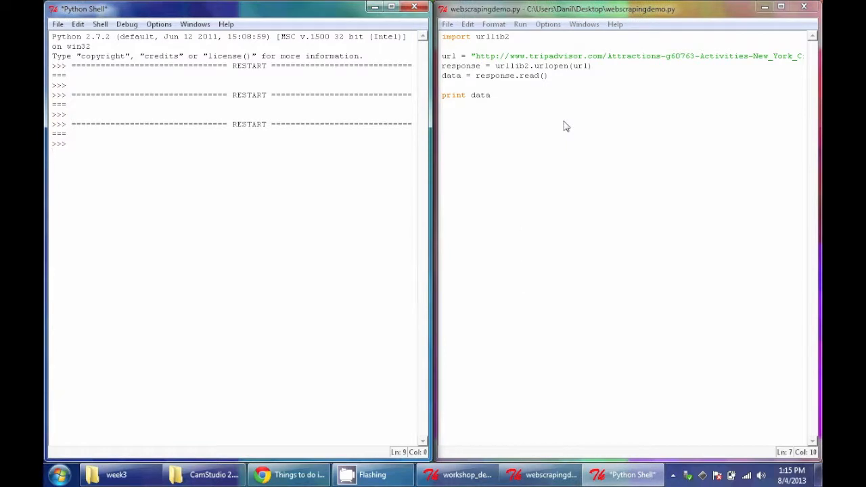
pyautogui.moveTo(280, 155)
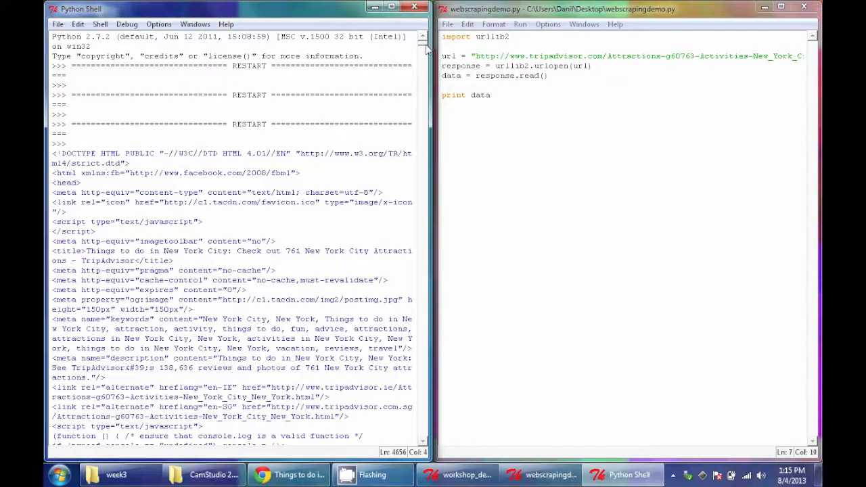
pyautogui.scroll(-3)
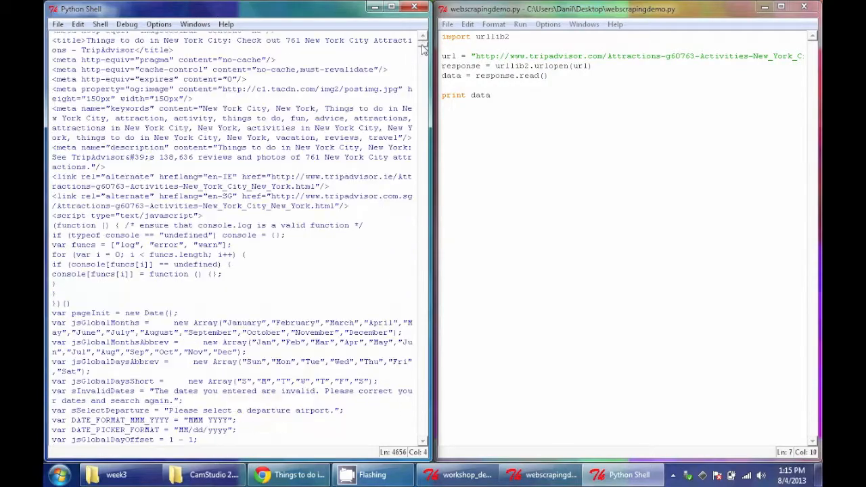
pyautogui.scroll(-3)
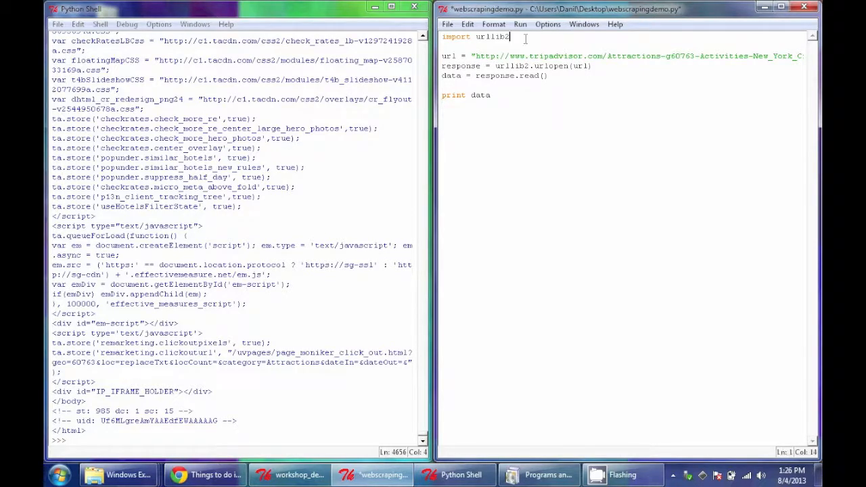
# Add 'from BeautifulSoup import BeautifulSoup' on a new line below 'import urllib2'.
pyautogui.press('enter')
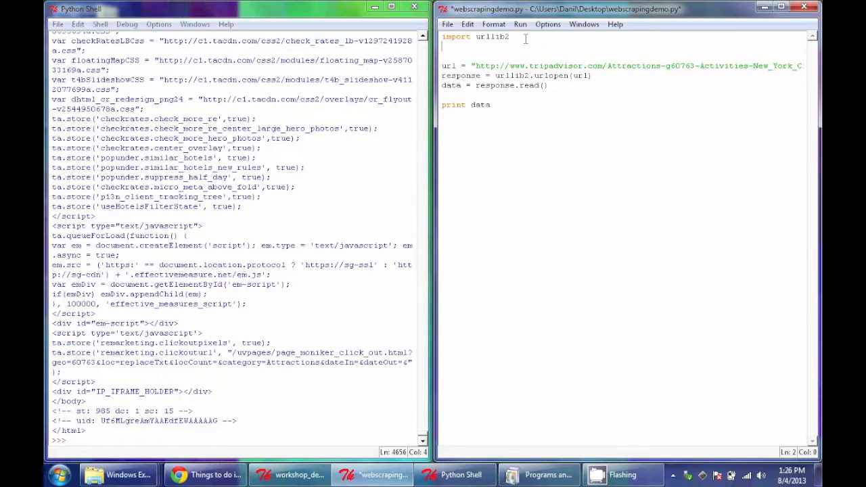
pyautogui.write('from')
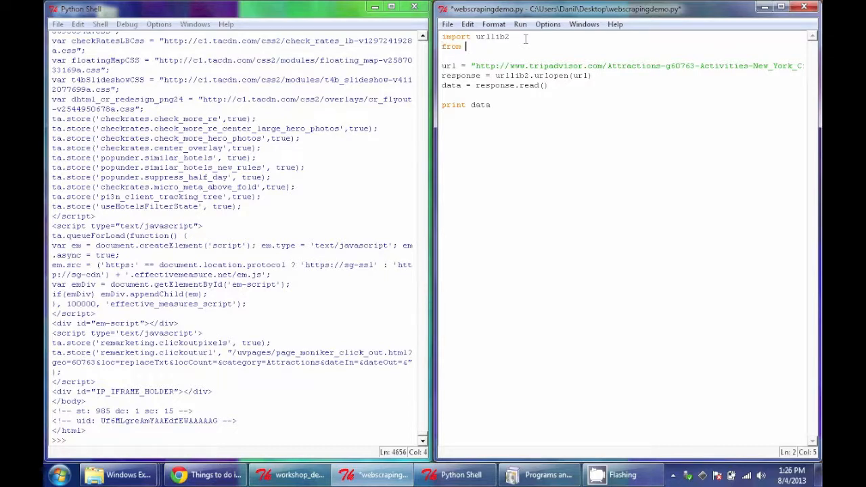
pyautogui.write('Beauti')
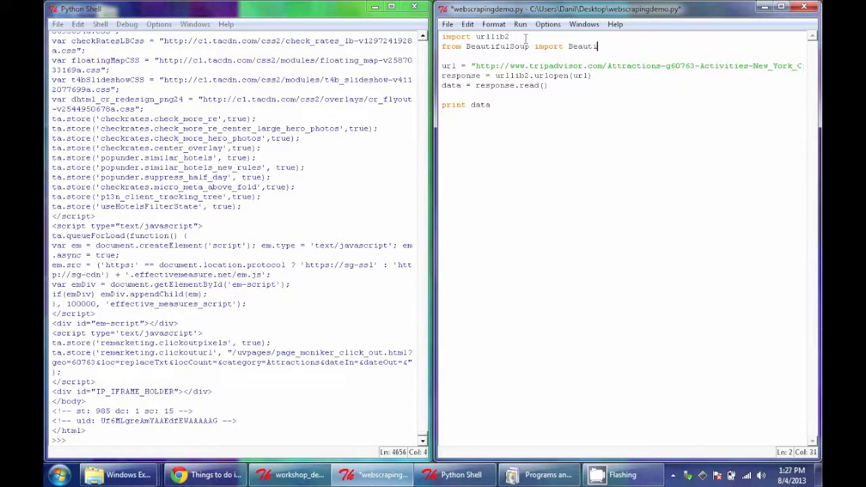
pyautogui.write('fulSoup')
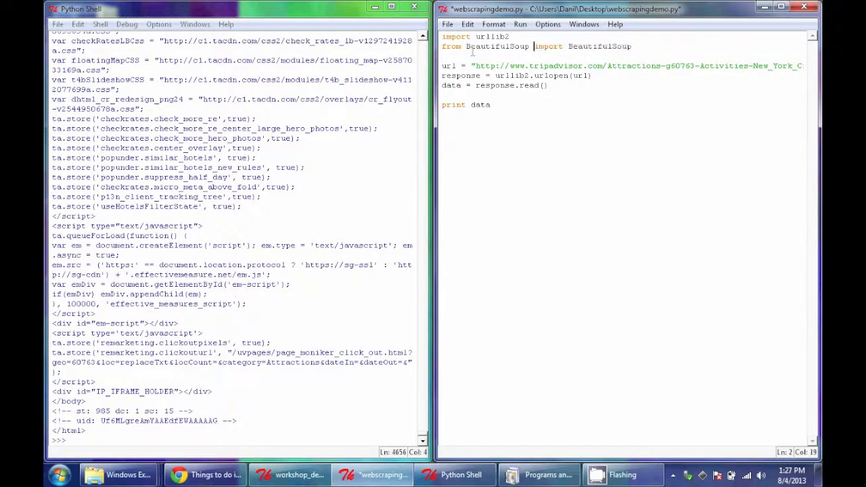
pyautogui.doubleClick(497, 46)
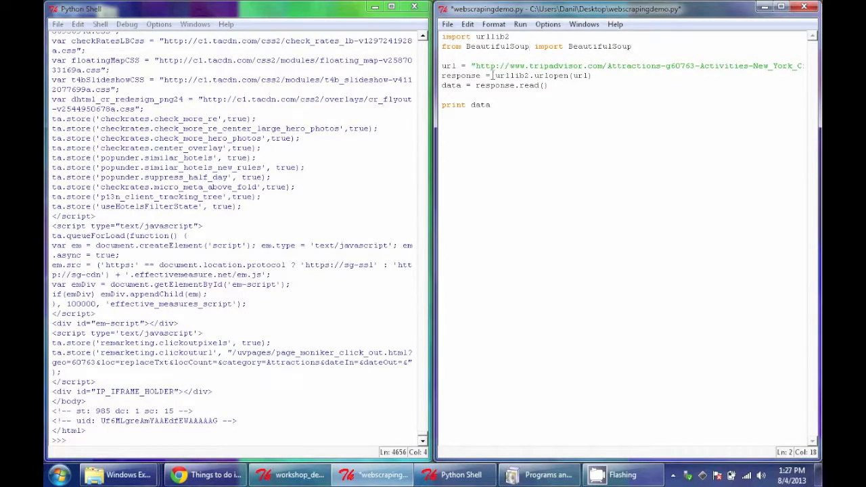
pyautogui.doubleClick(511, 76)
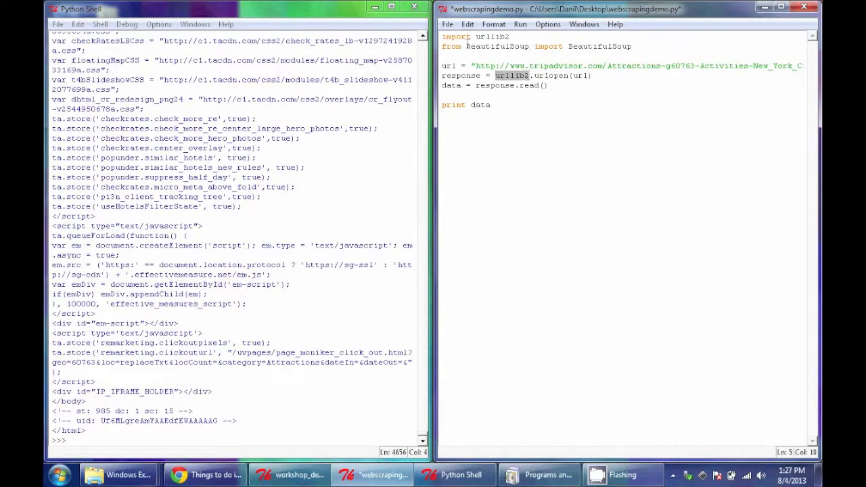
pyautogui.doubleClick(498, 46)
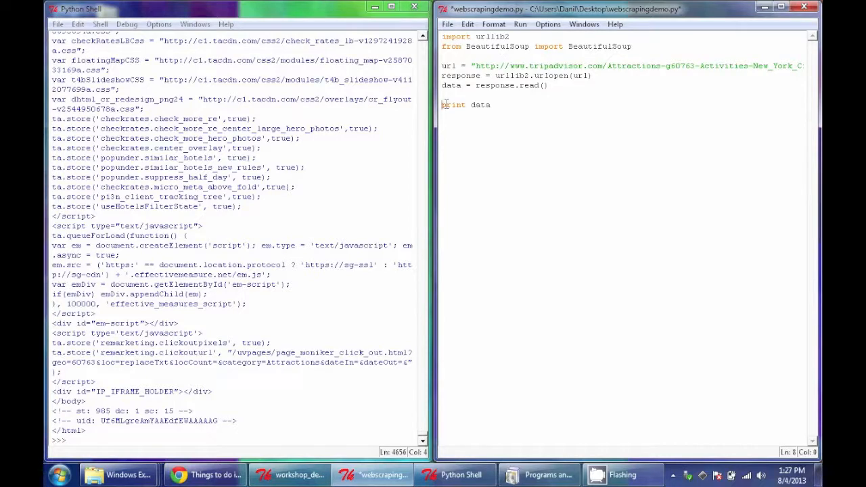
# Comment out print data, add soup = BeautifulSoup(data), and save and run with F5.
pyautogui.write('#')
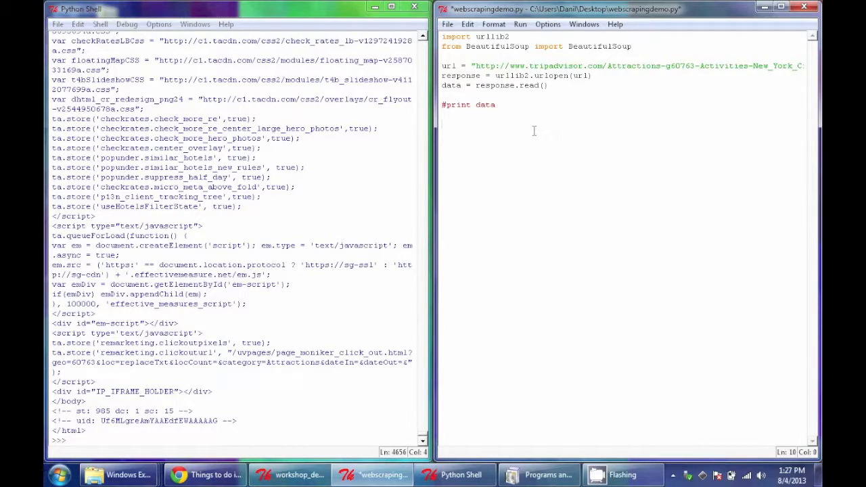
pyautogui.write('soup =')
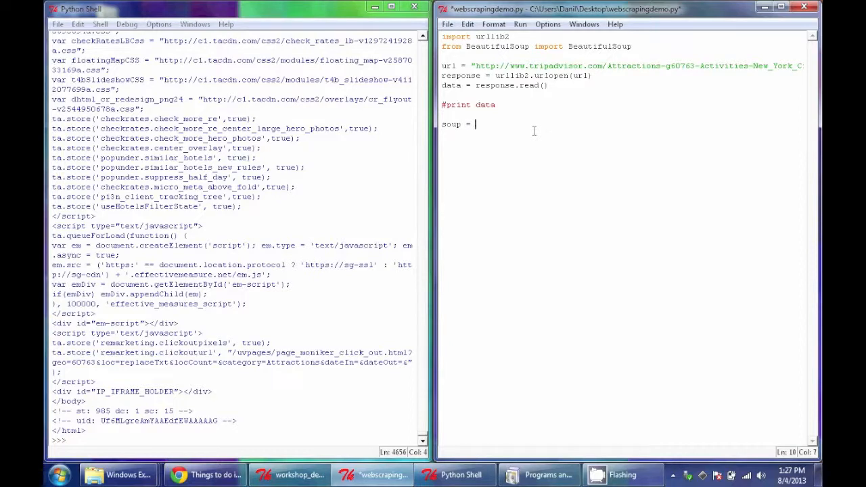
pyautogui.write('Beau')
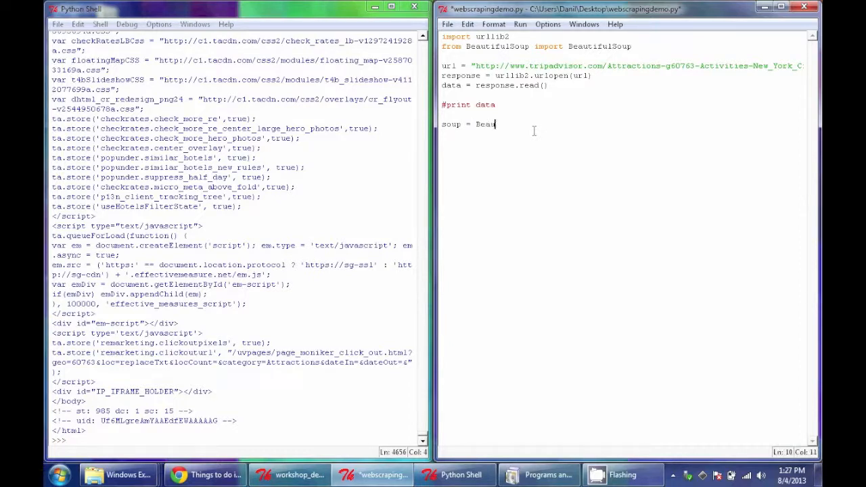
pyautogui.write('tifulSoup(')
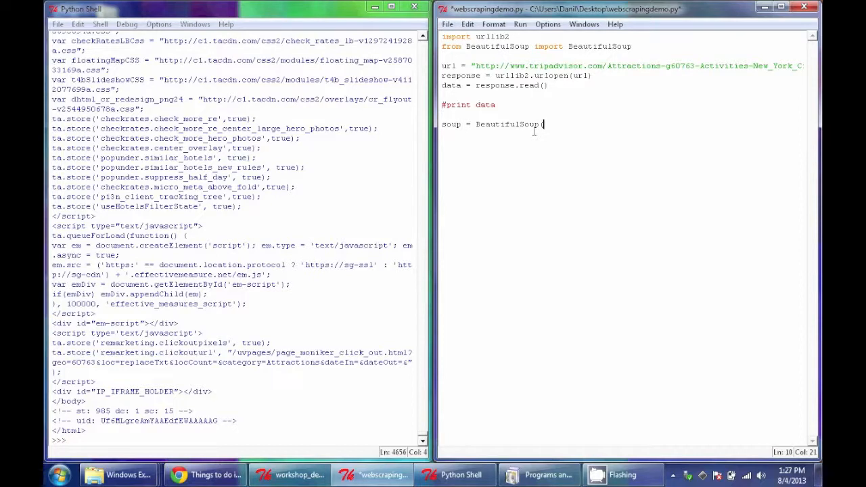
pyautogui.write('data)')
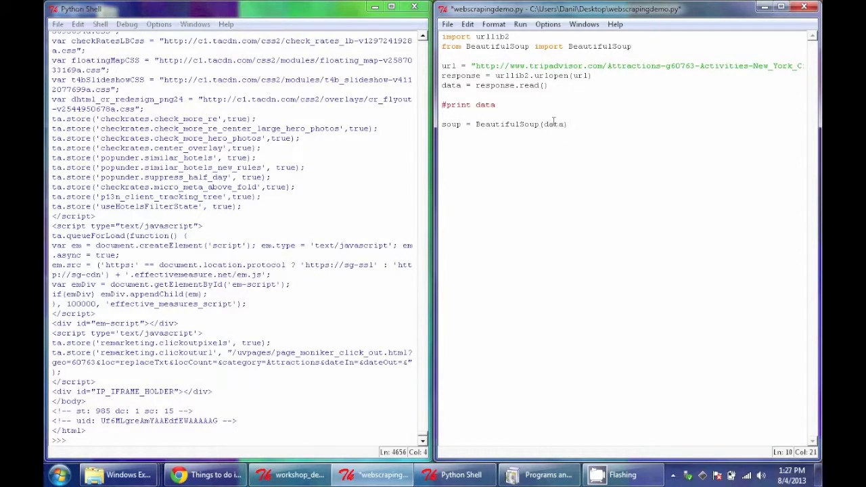
pyautogui.doubleClick(508, 124)
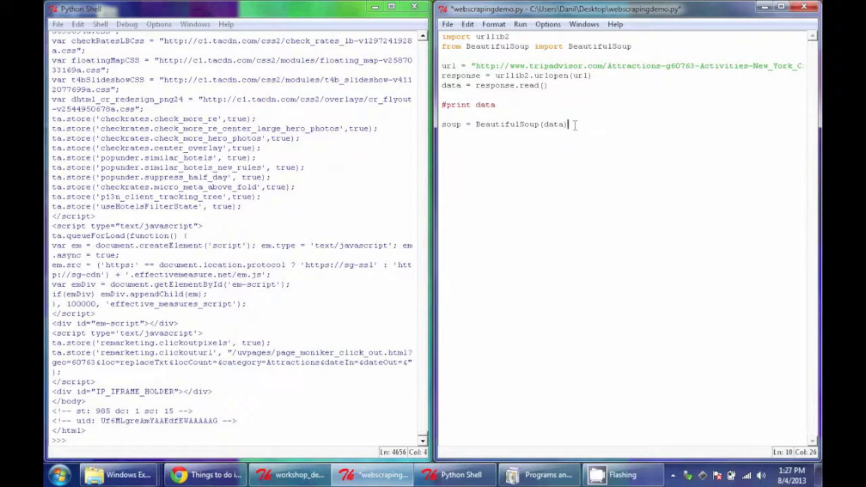
pyautogui.press('F5')
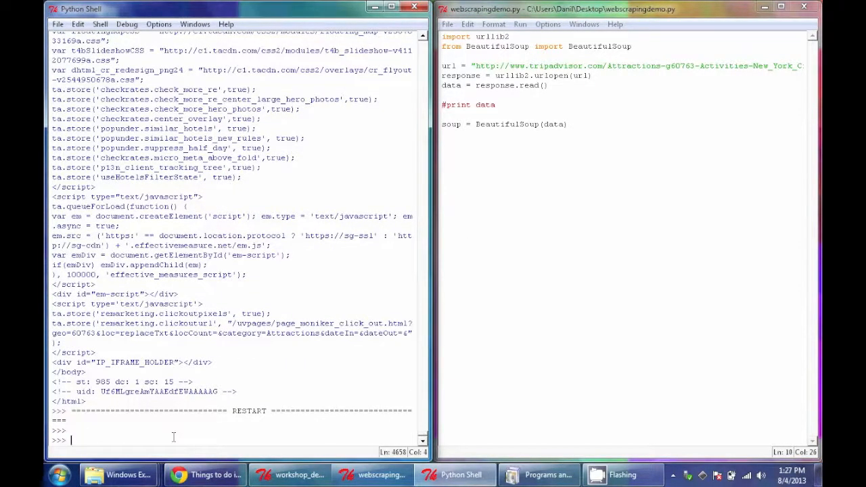
# Enter type(soup) in the Shell, confirming <class 'BeautifulSoup.BeautifulSoup'>.
pyautogui.write('type(soup')
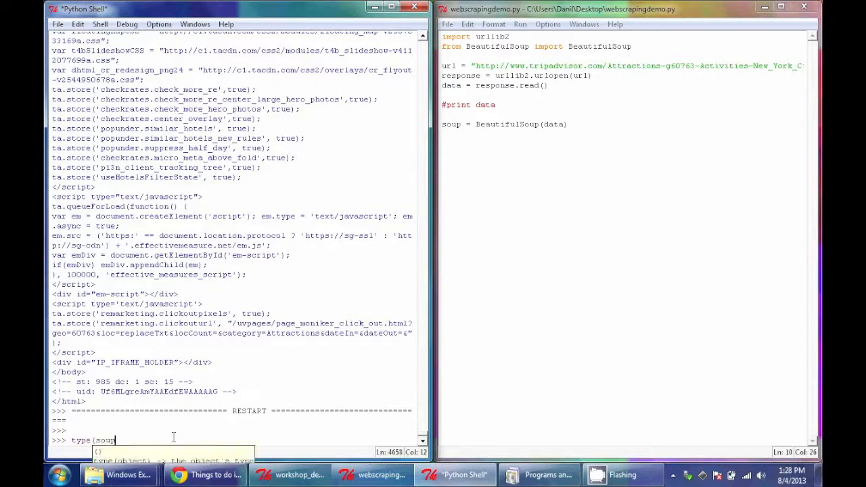
pyautogui.press('Return')
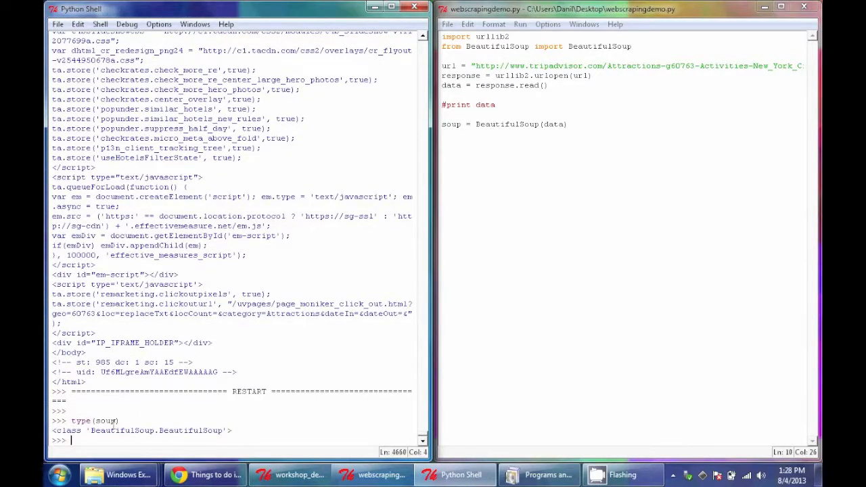
pyautogui.doubleClick(69, 430)
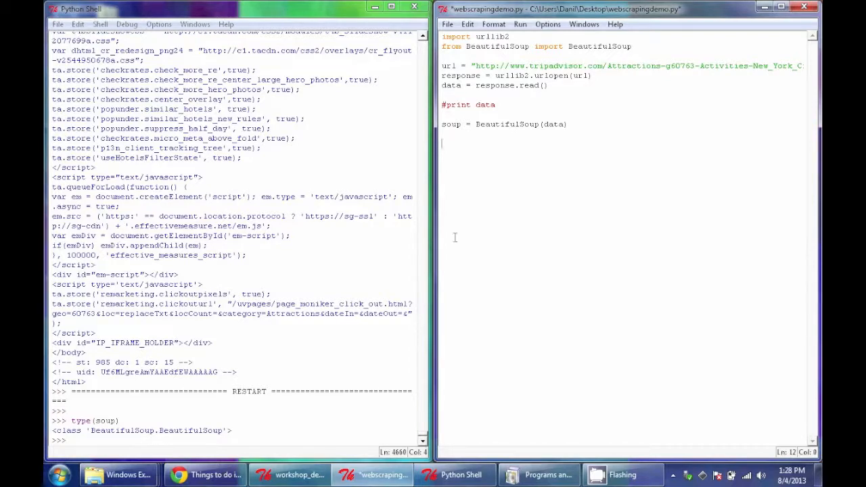
pyautogui.moveTo(501, 242)
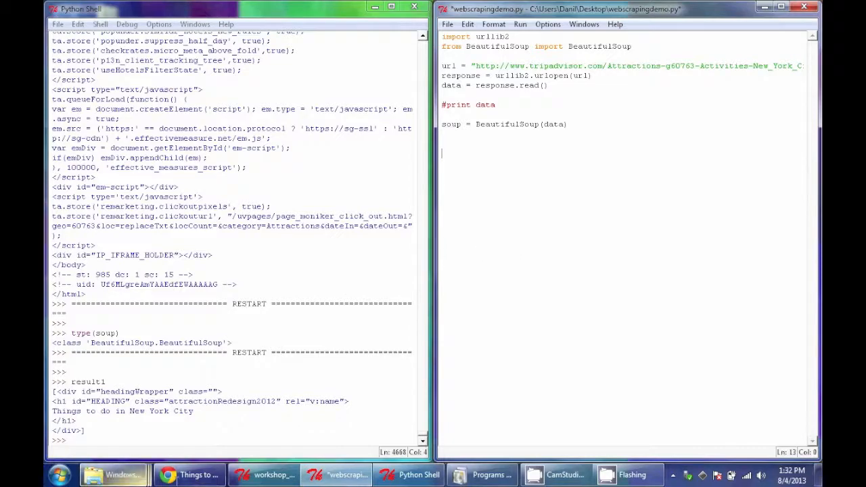
pyautogui.moveTo(168, 474)
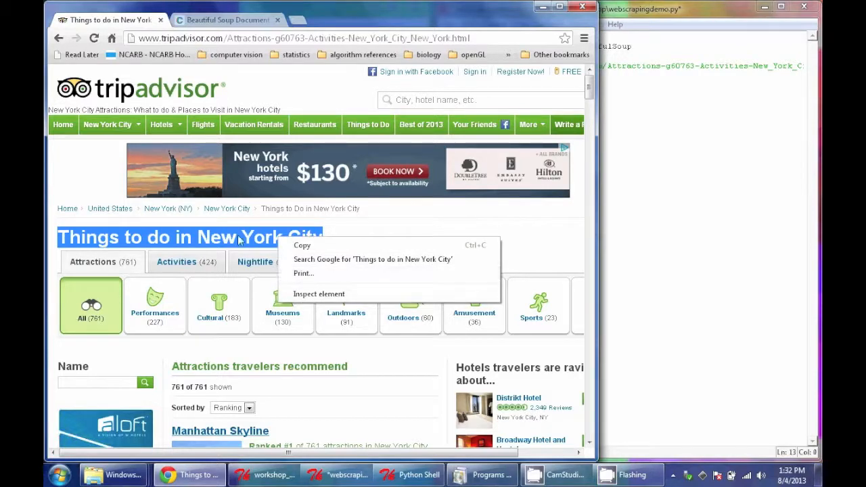
# Inspect the 'Things to do in New York City' heading in Chrome's developer tools.
pyautogui.click(319, 294)
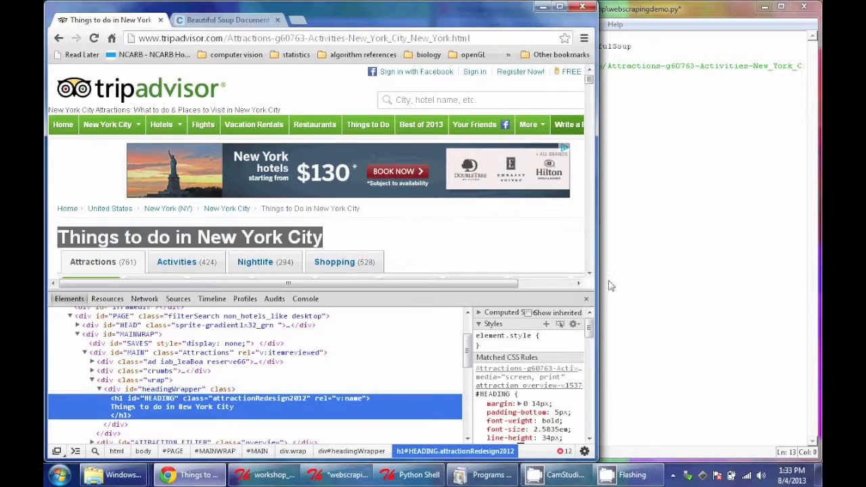
pyautogui.moveTo(160, 398)
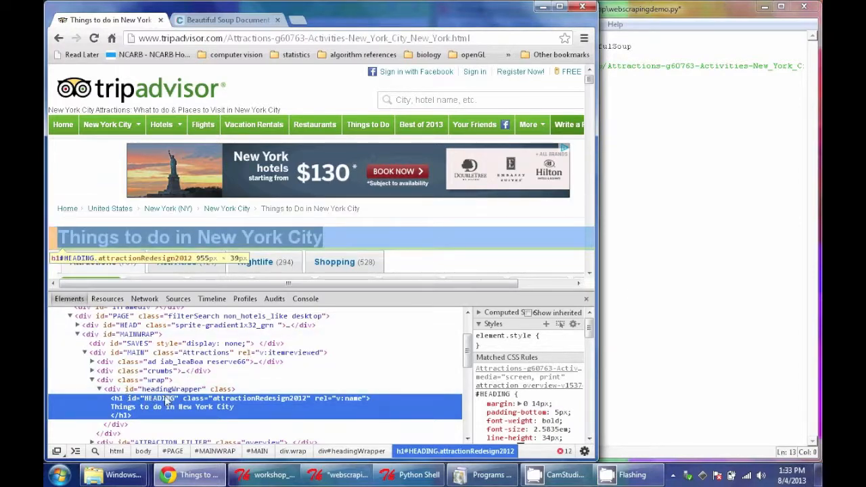
pyautogui.moveTo(232, 415)
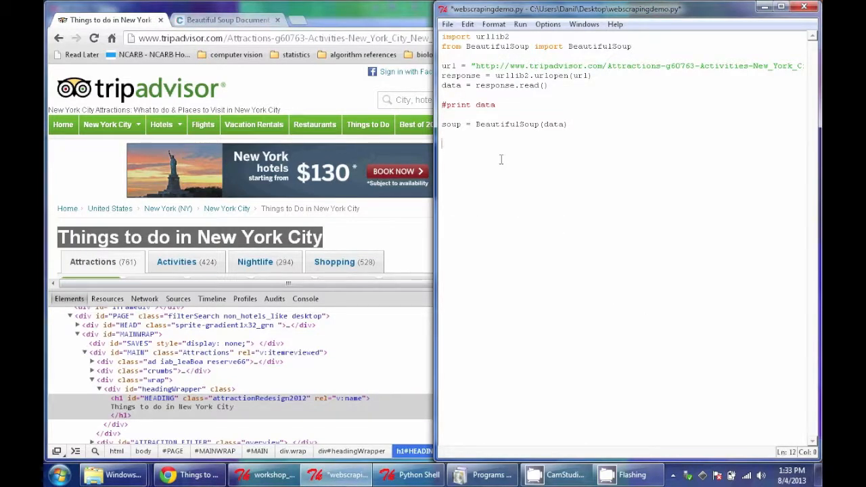
# Add the line result1 = soup.findAll('div', attrs={'id':'headingWrapper'}) to the script.
pyautogui.write('resul')
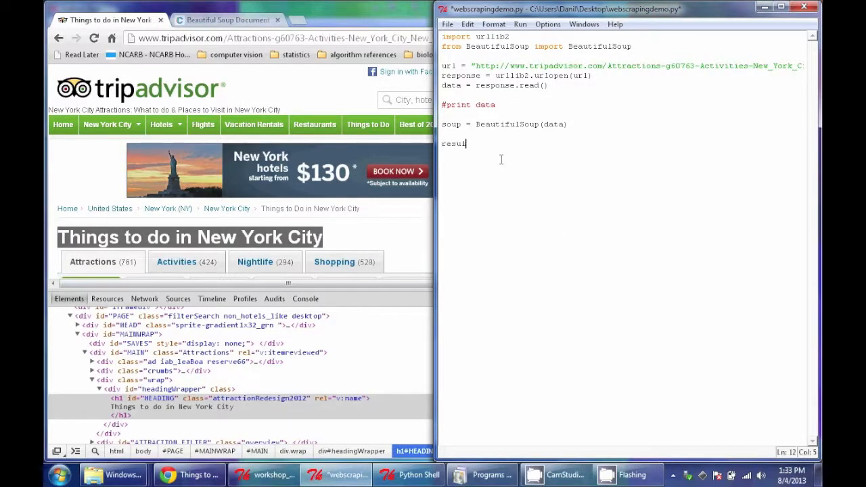
pyautogui.write('1 =')
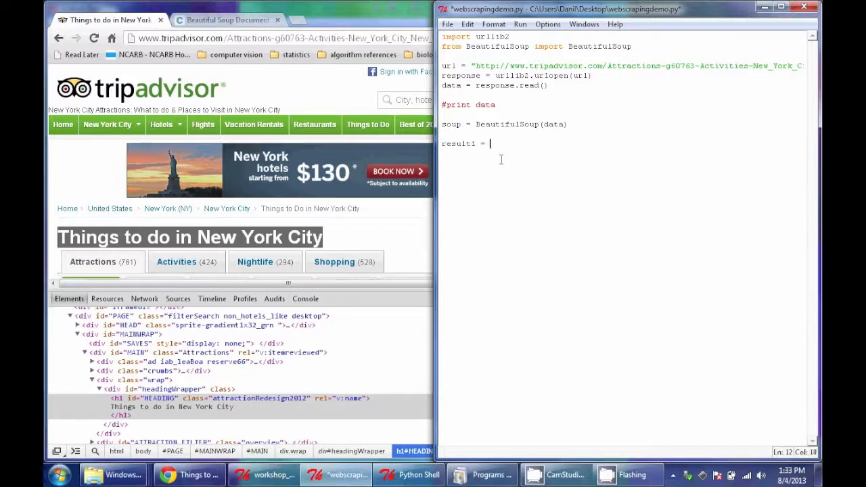
pyautogui.write('soup')
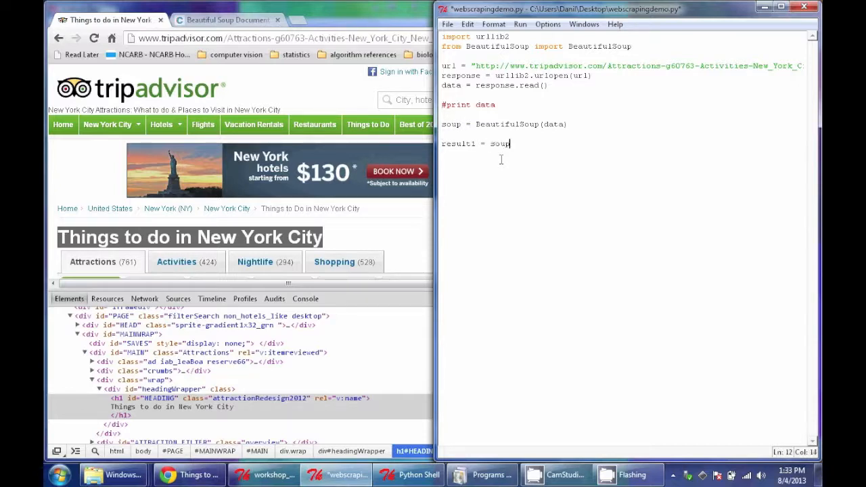
pyautogui.write('.')
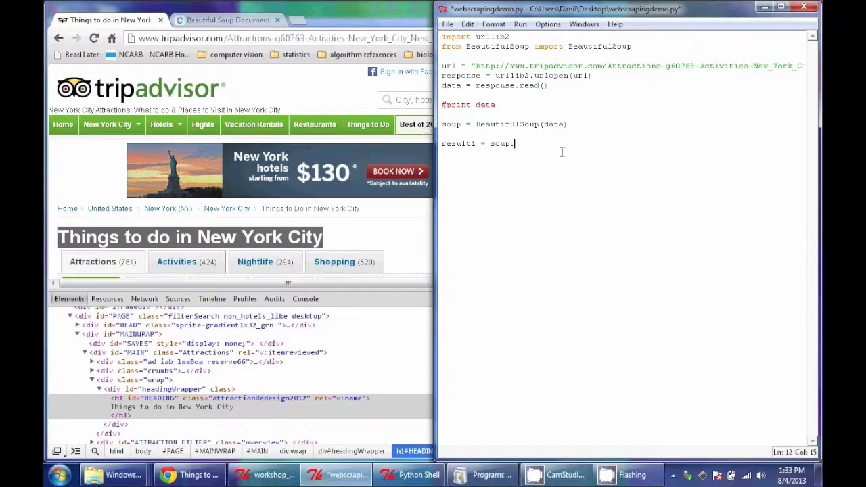
pyautogui.write('fubd')
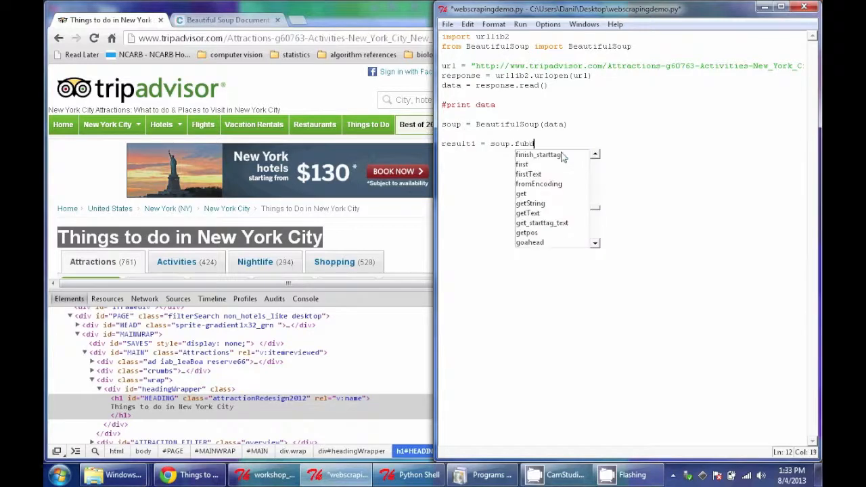
pyautogui.write('findAll')
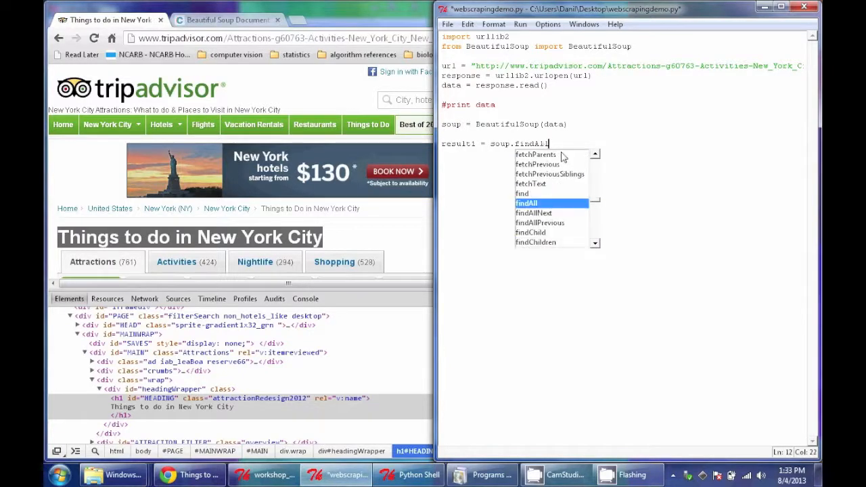
pyautogui.write('(')
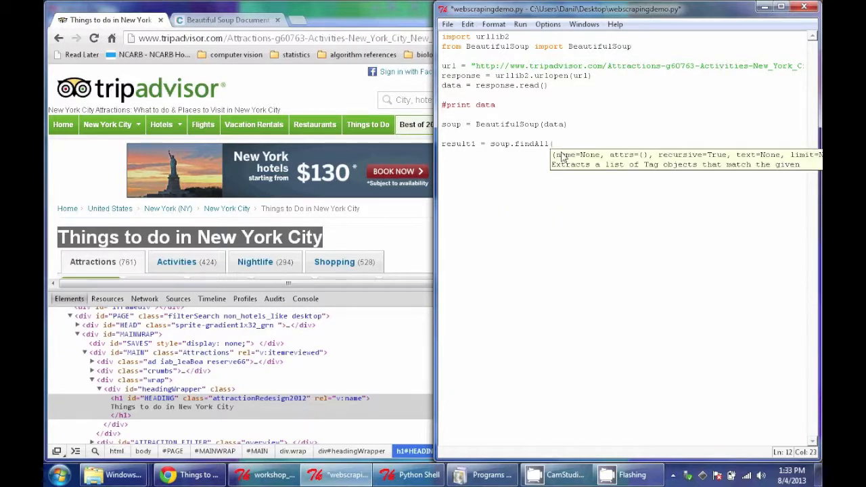
pyautogui.write("'div',")
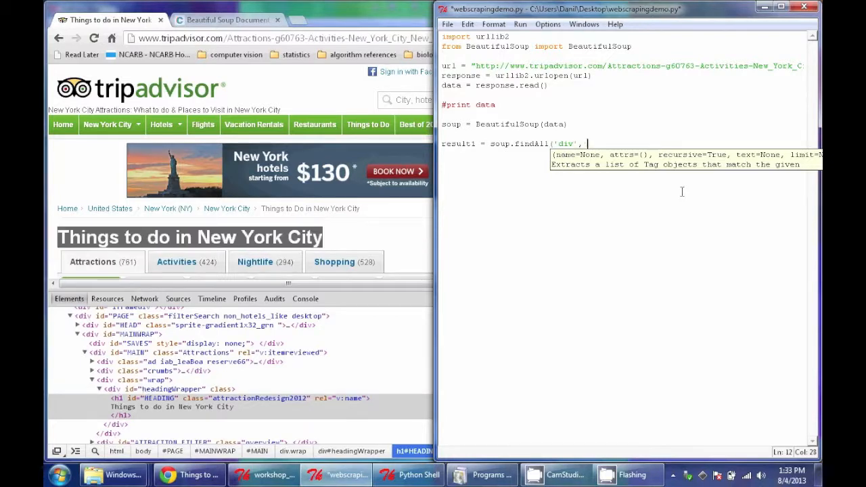
pyautogui.write('a')
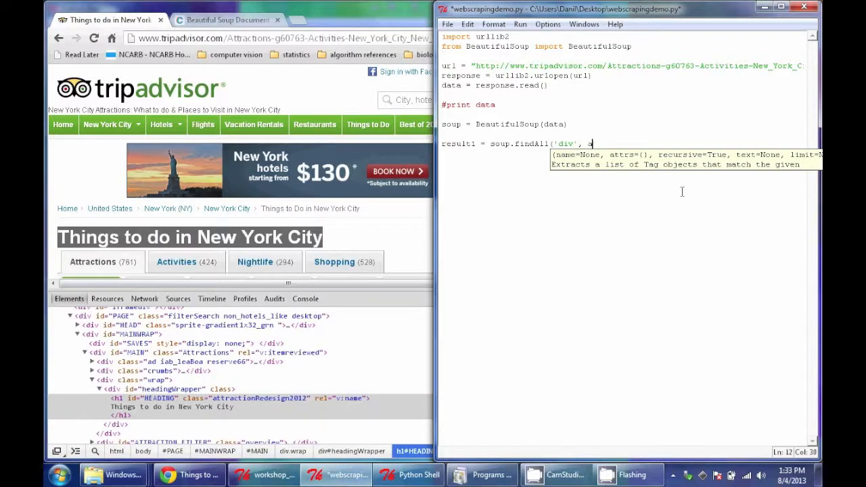
pyautogui.write('ttrs=')
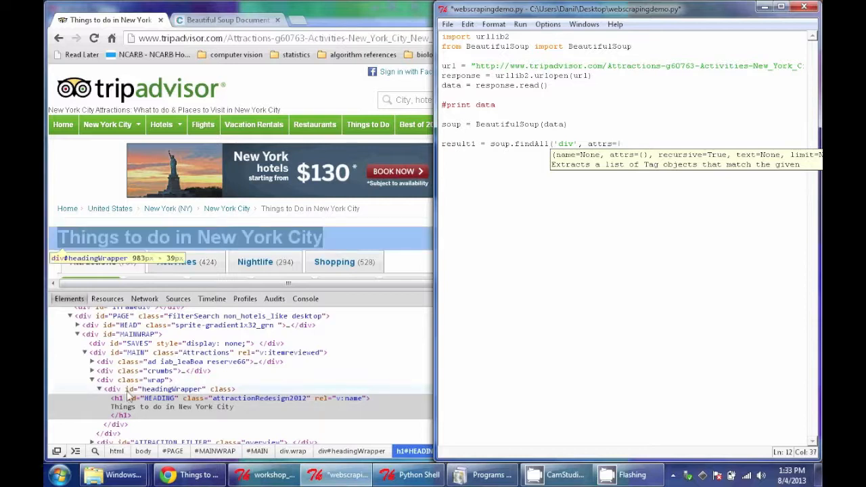
pyautogui.write("'id'")
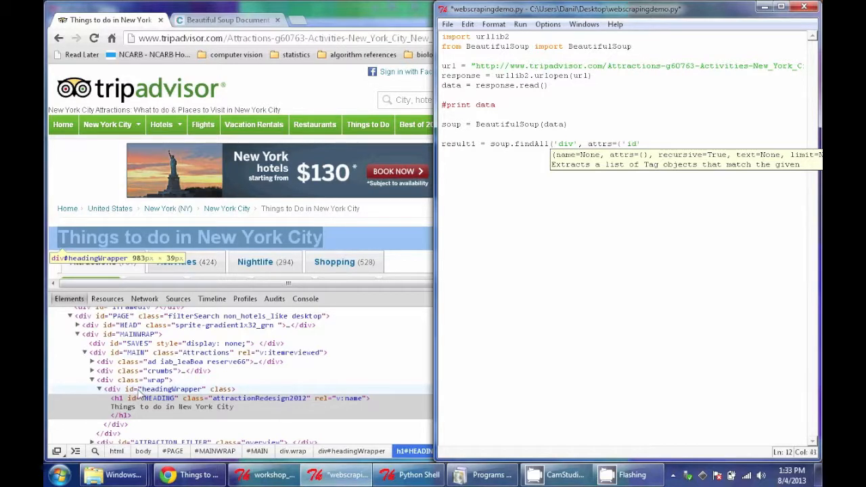
pyautogui.write(":'headingWrapper'}")
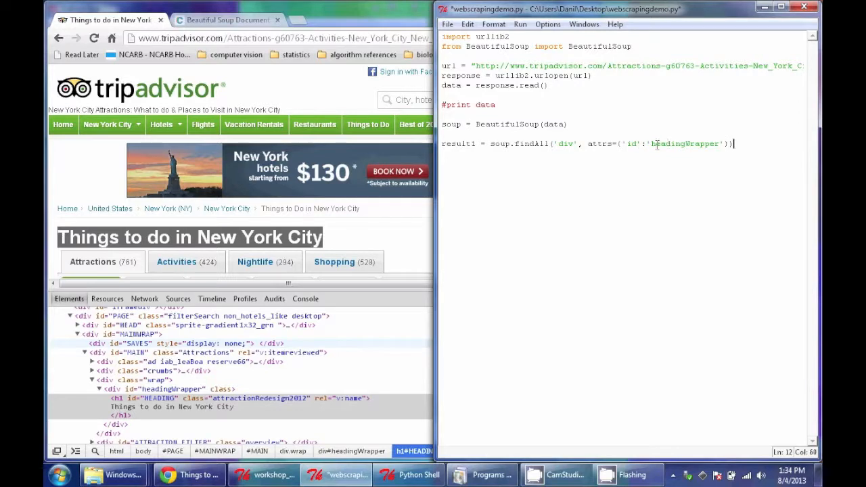
pyautogui.doubleClick(459, 143)
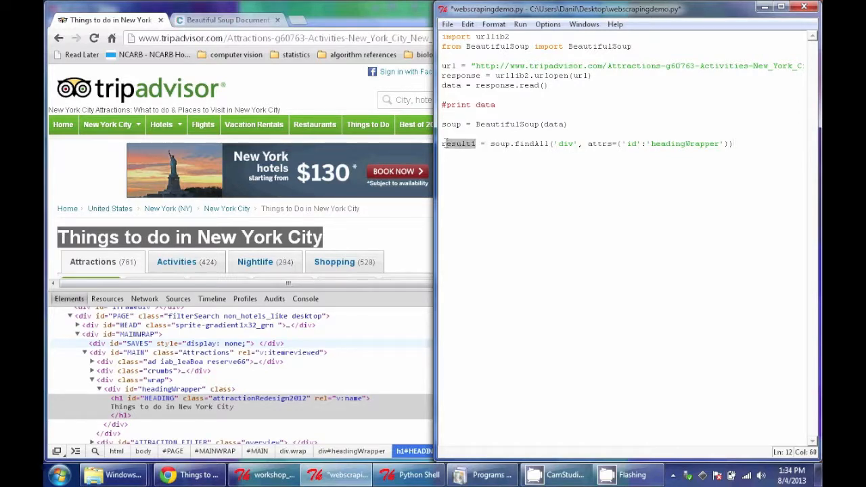
pyautogui.click(477, 144)
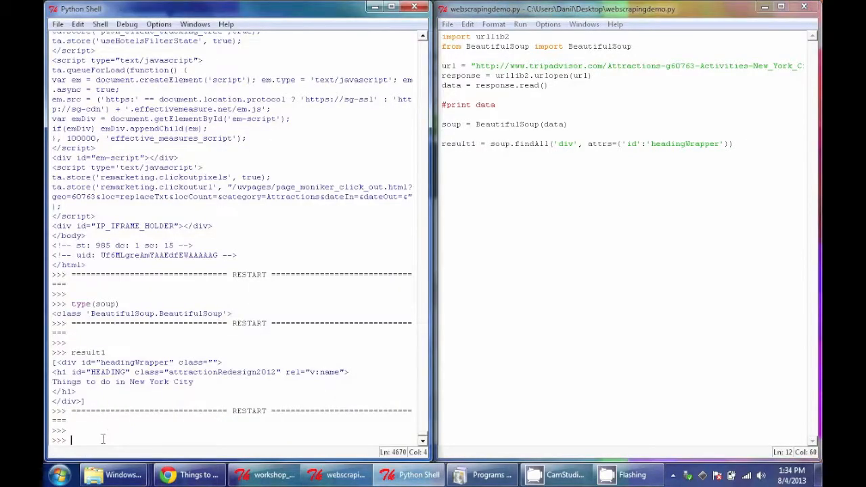
# Append [0] to the findAll line, save and rerun, then check result1 in the shell.
pyautogui.write('result1')
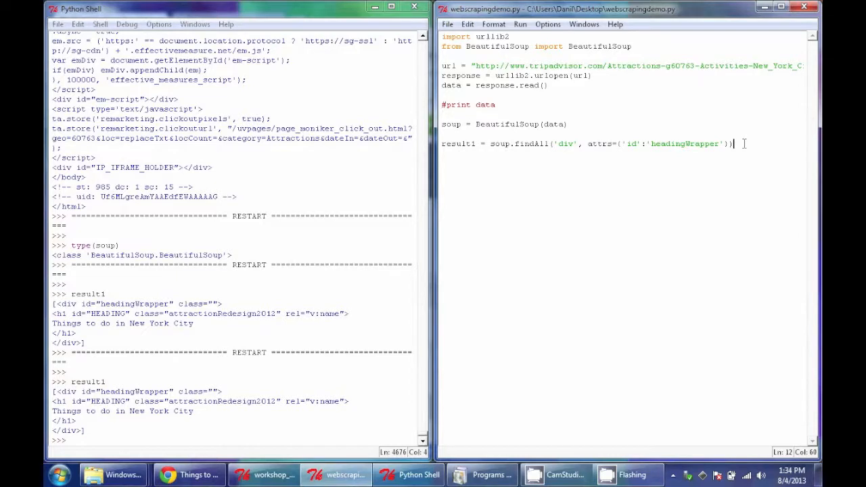
pyautogui.write('[0]')
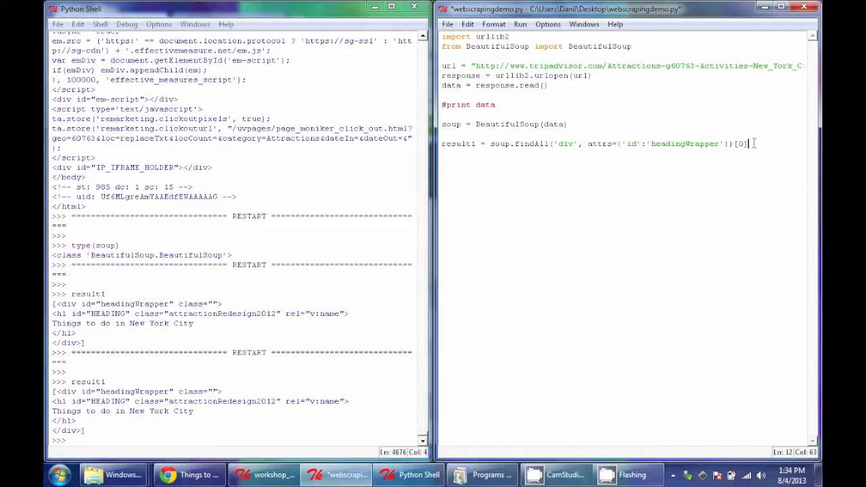
pyautogui.write('result1 = results')
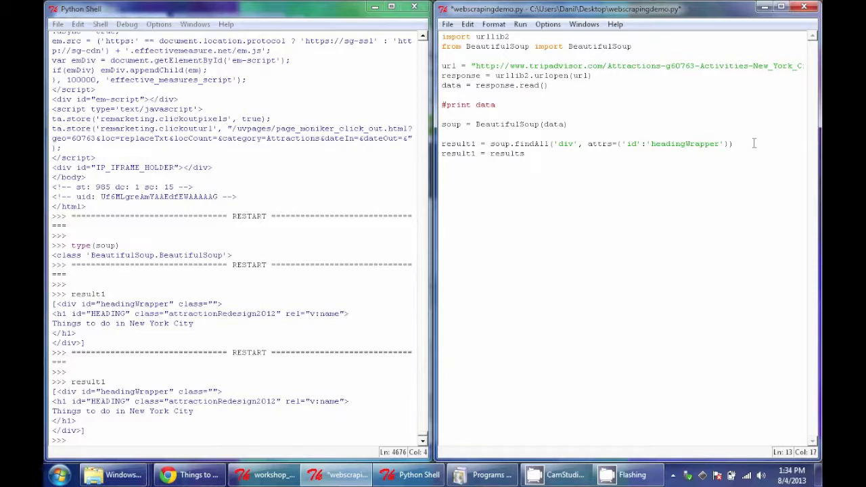
pyautogui.write('[')
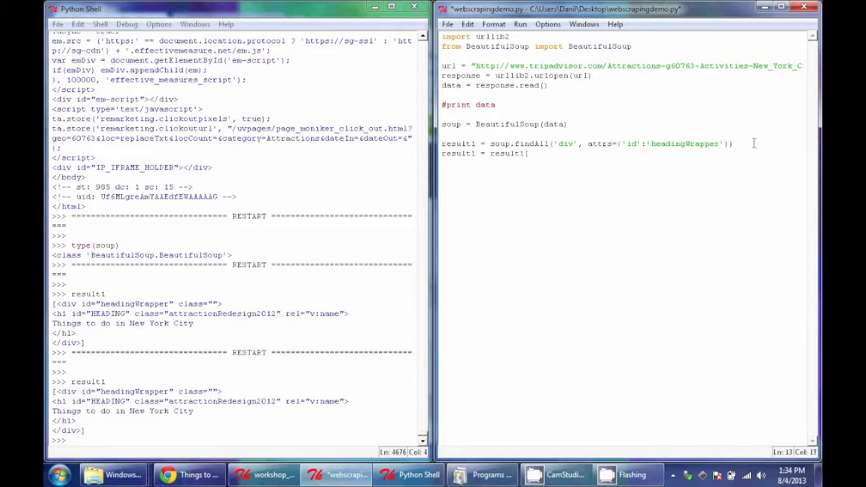
pyautogui.write('[0]')
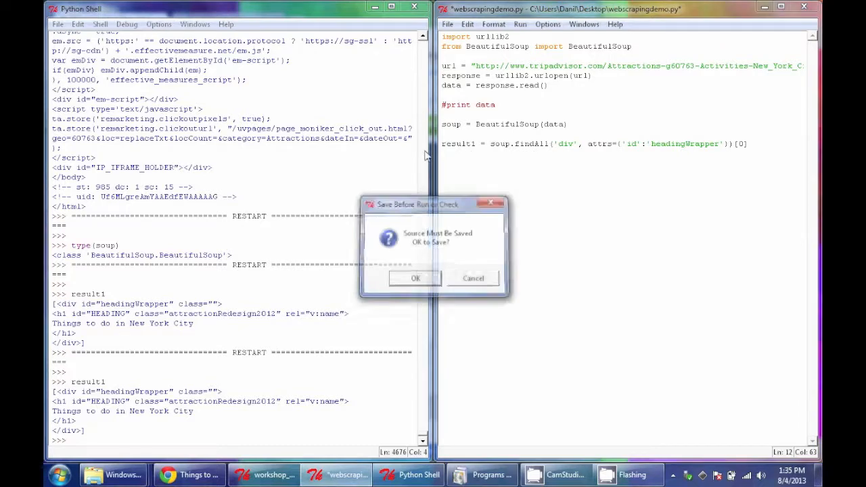
pyautogui.click(415, 278)
pyautogui.write('result1')
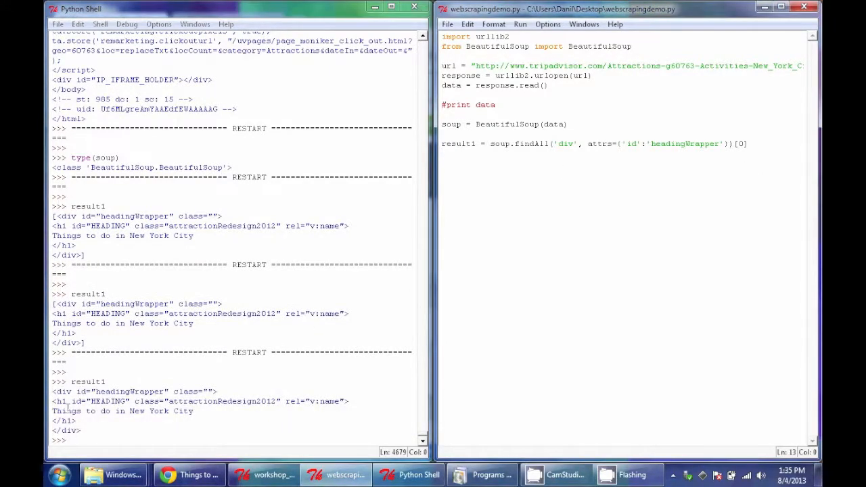
pyautogui.moveTo(52, 391); pyautogui.dragTo(76, 420)
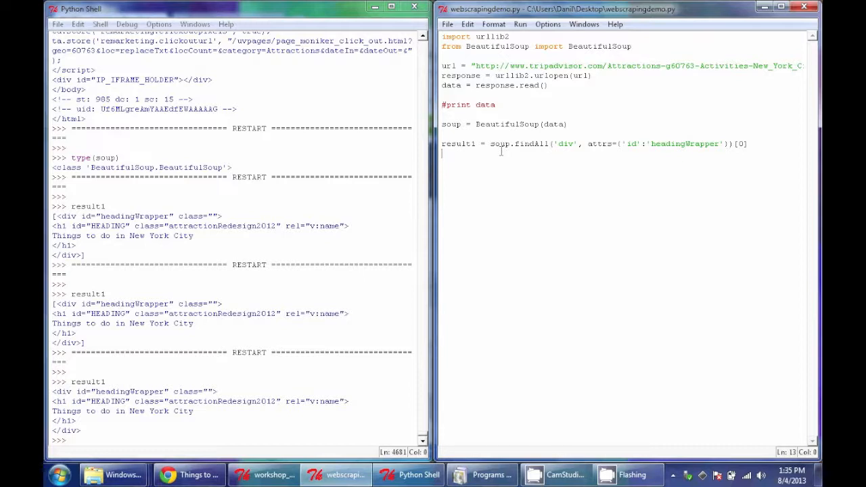
# Add result2 = result1.findAll('h1')[0], rerun, and display result2 in the shell.
pyautogui.write('result2 =')
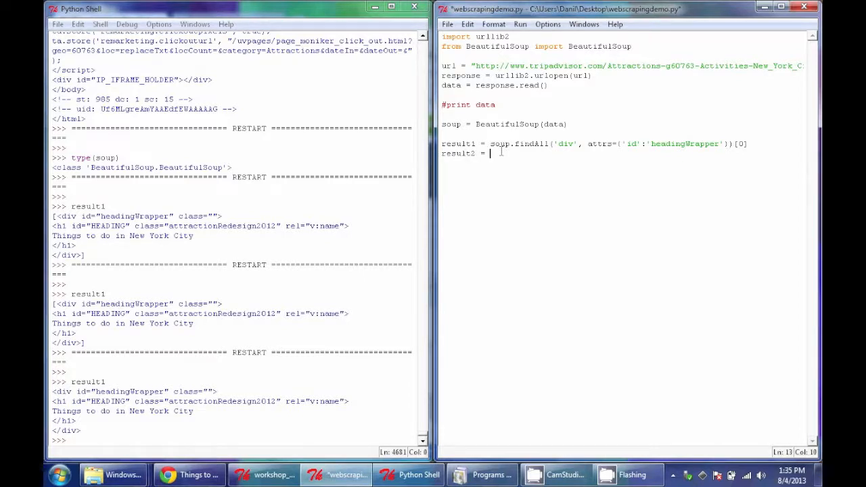
pyautogui.write('result1.h1')
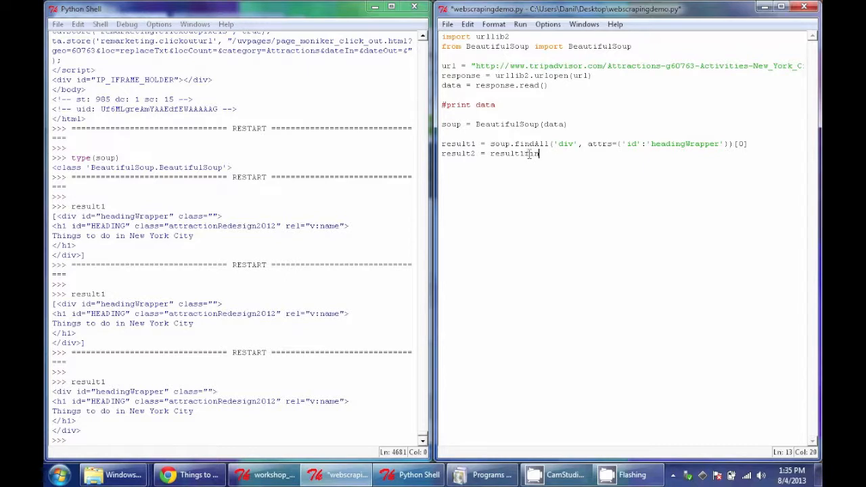
pyautogui.write('.findAll')
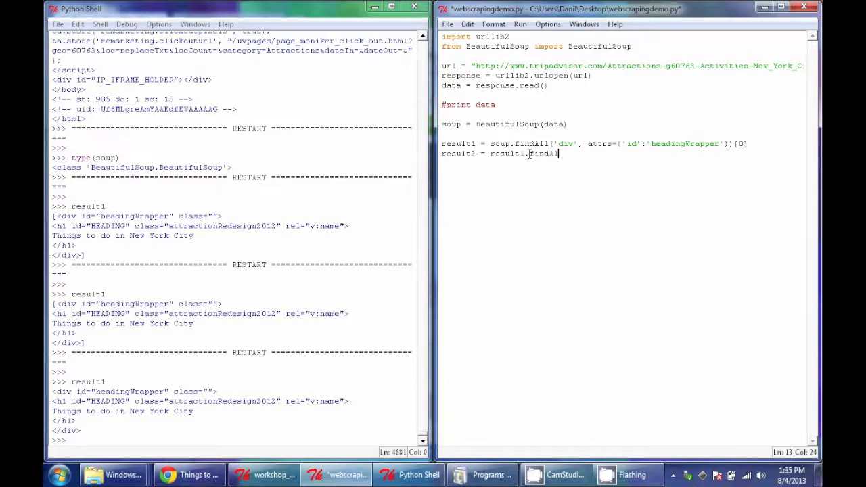
pyautogui.write('(')
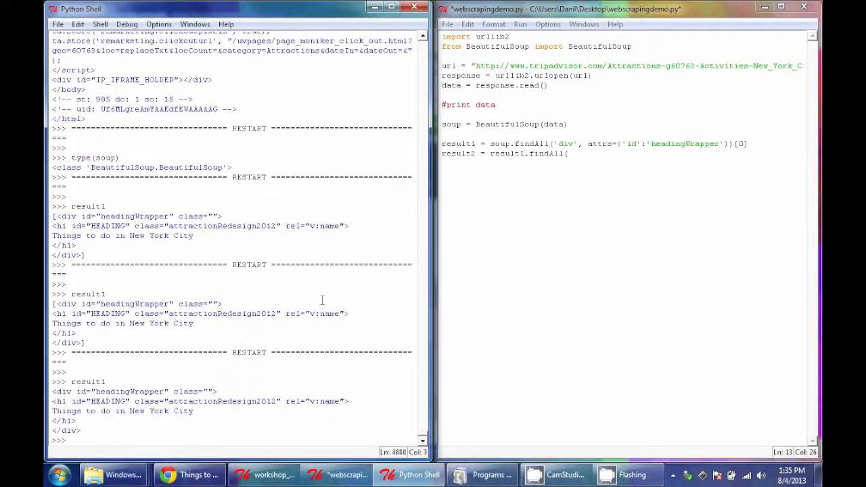
pyautogui.write("'h1")
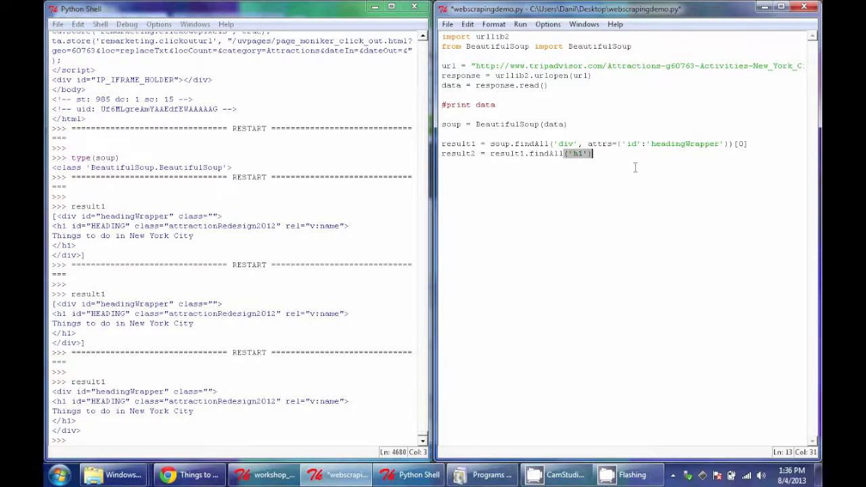
pyautogui.write('[0]')
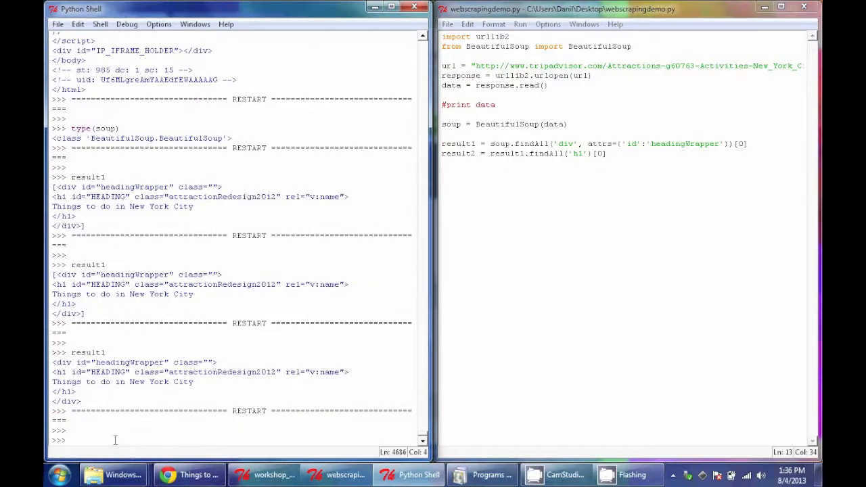
pyautogui.write('result2')
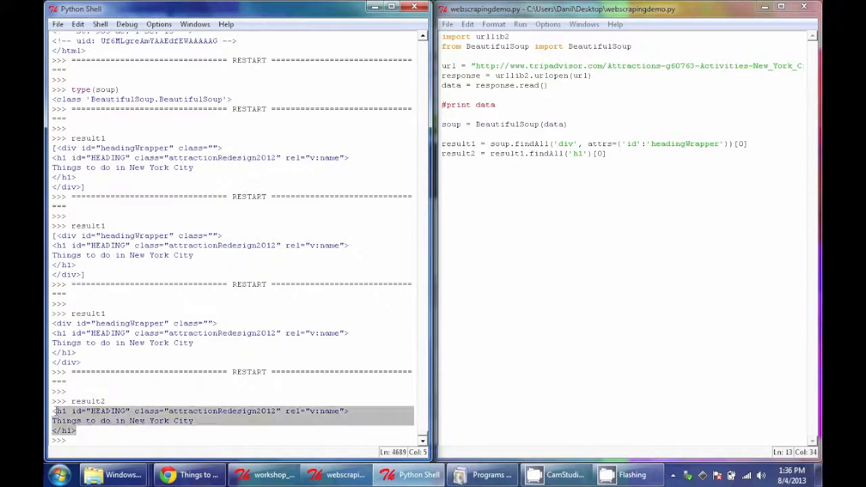
pyautogui.click(54, 410)
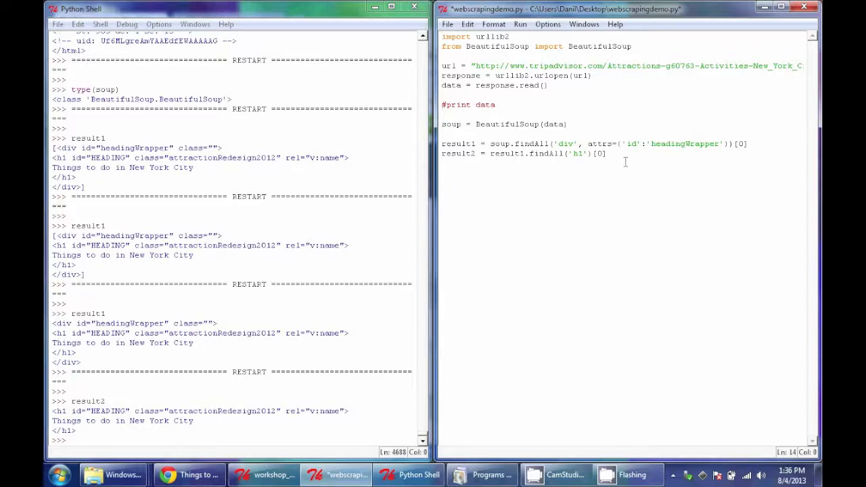
# Add the line result3 = result2.string and run the script.
pyautogui.write('result3 =')
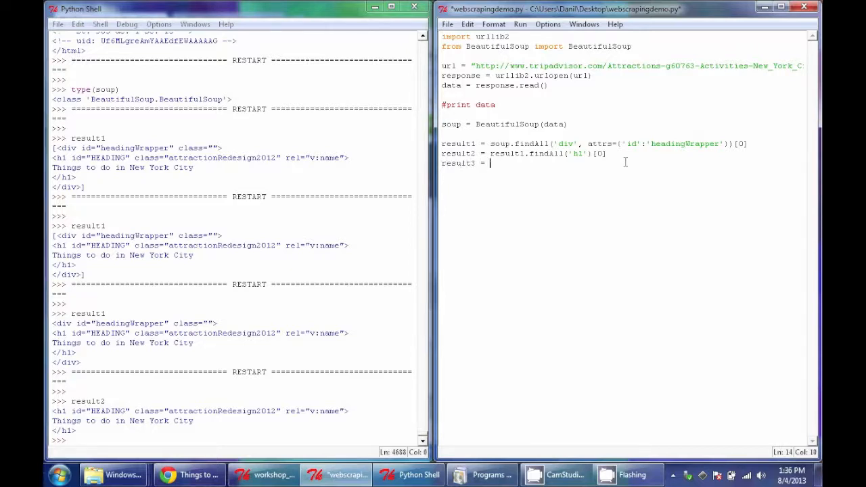
pyautogui.write('result2')
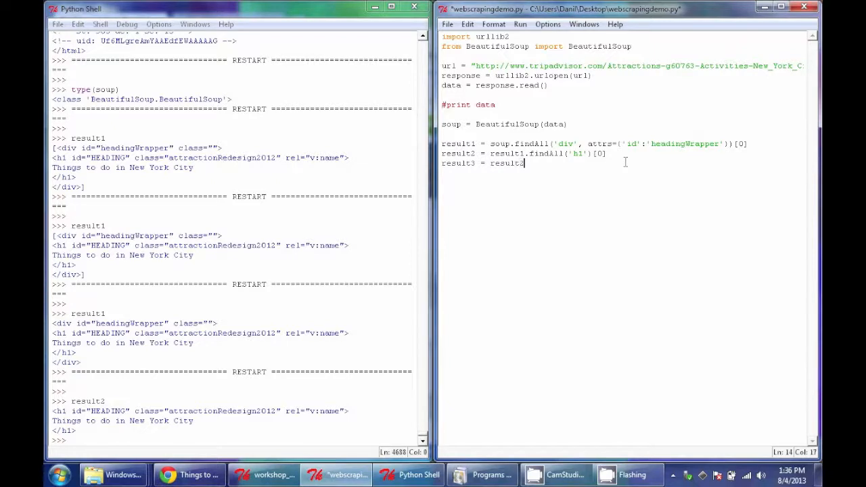
pyautogui.write('.string')
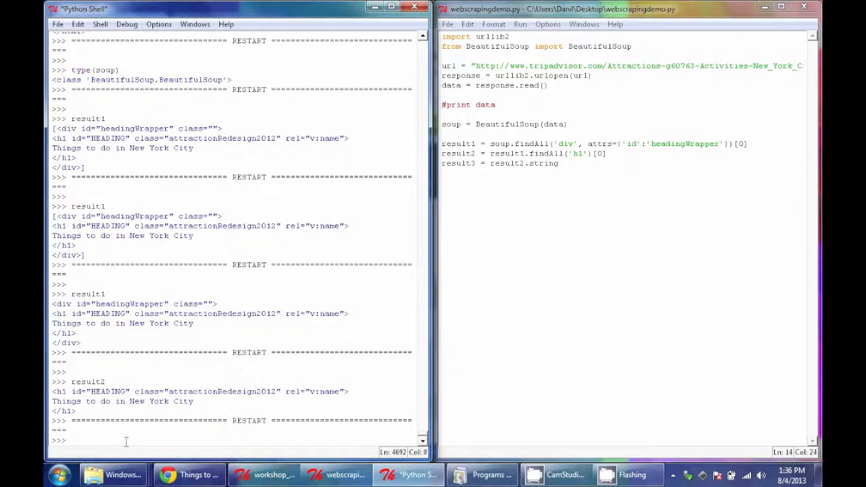
pyautogui.write('resui')
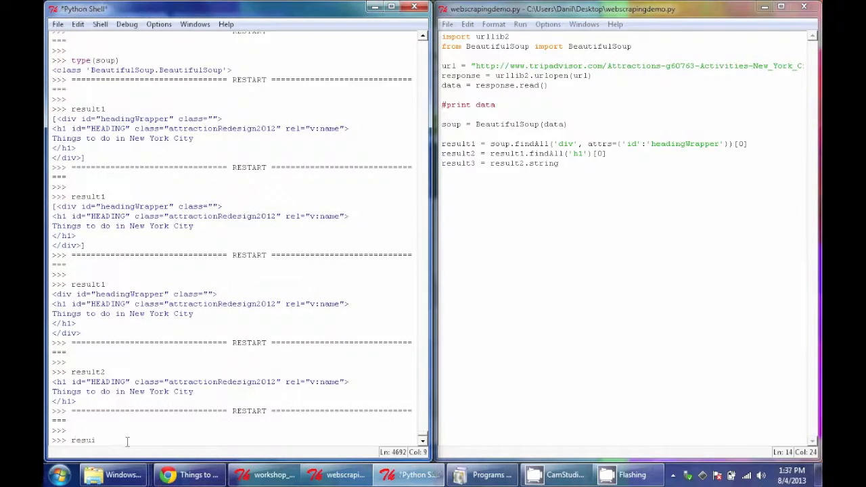
pyautogui.press('Return')
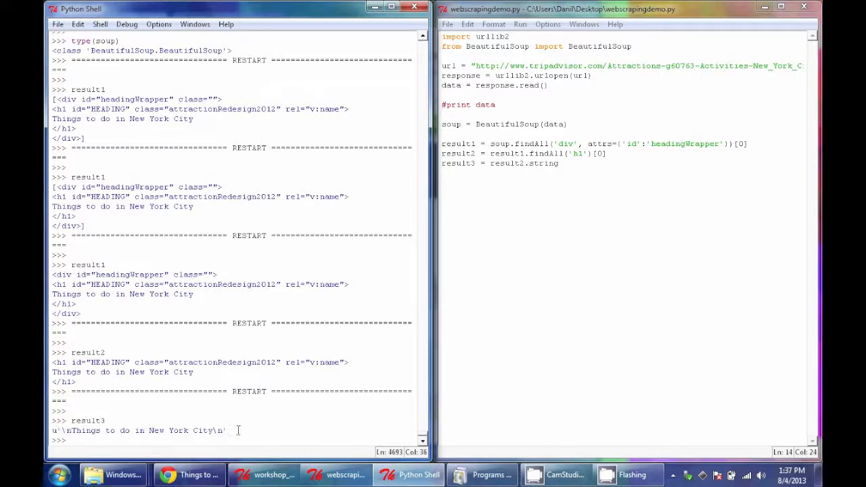
# Evaluate result3.strip() in the shell and begin a print statement.
pyautogui.press('enter')
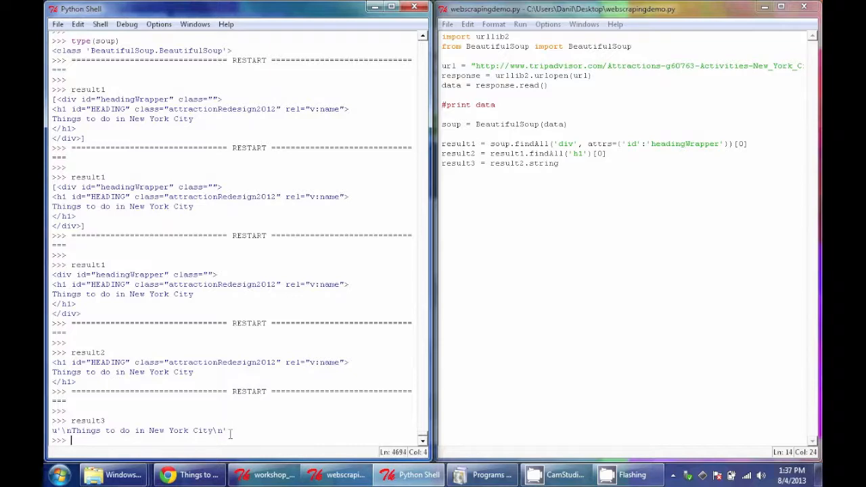
pyautogui.write('result3')
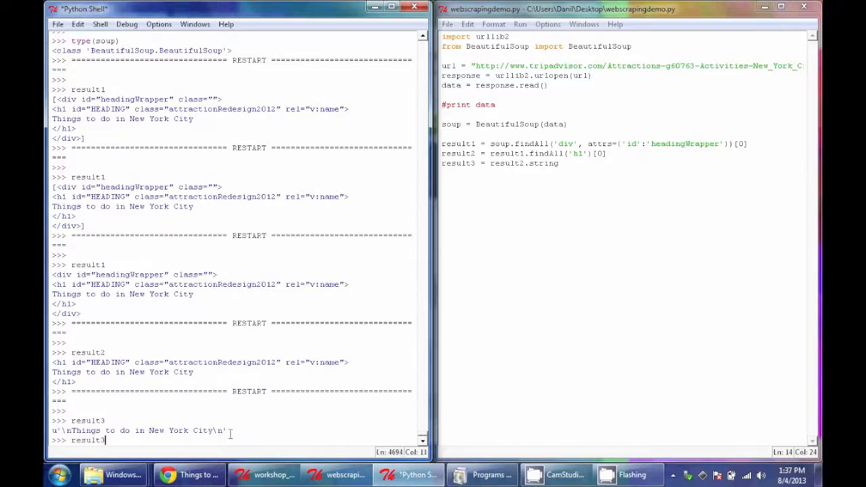
pyautogui.write('.')
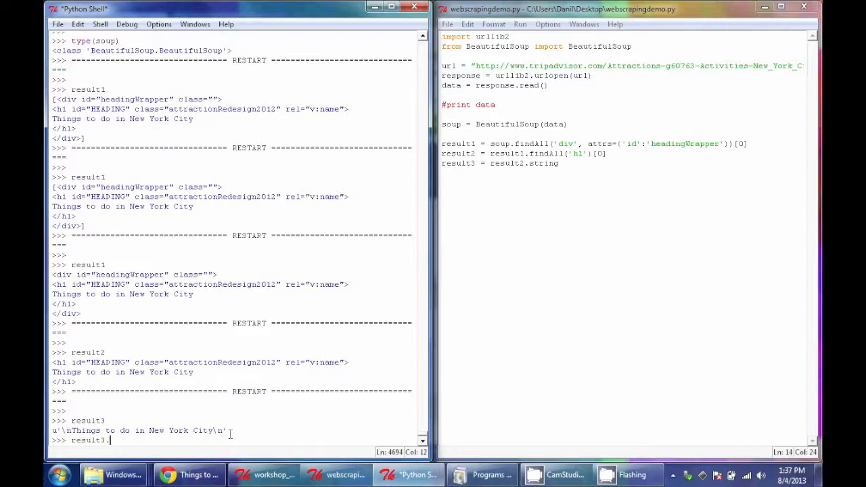
pyautogui.write('strip(')
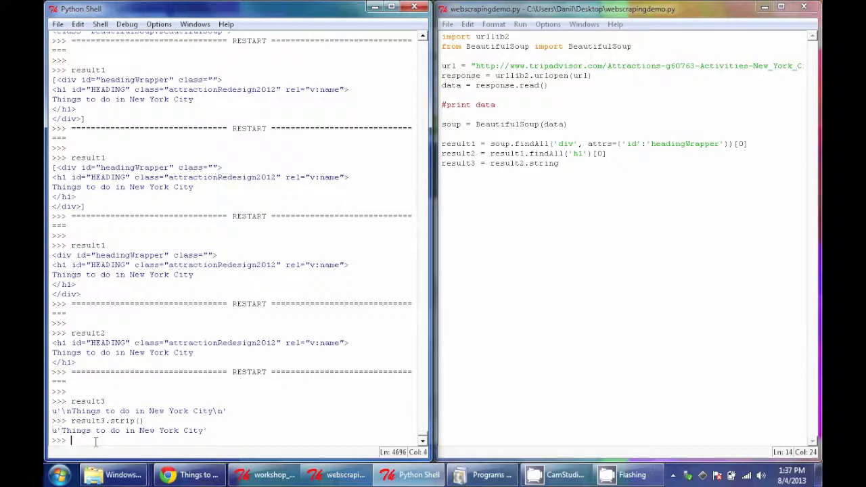
pyautogui.write('print')
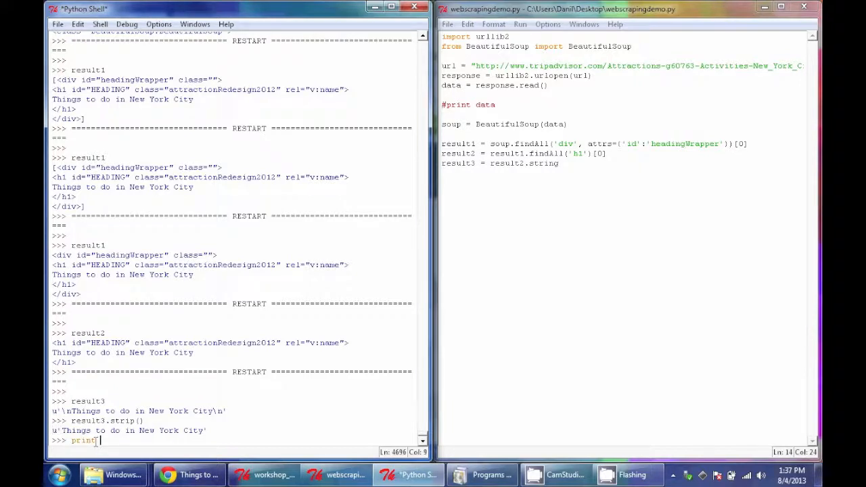
pyautogui.write('result2')
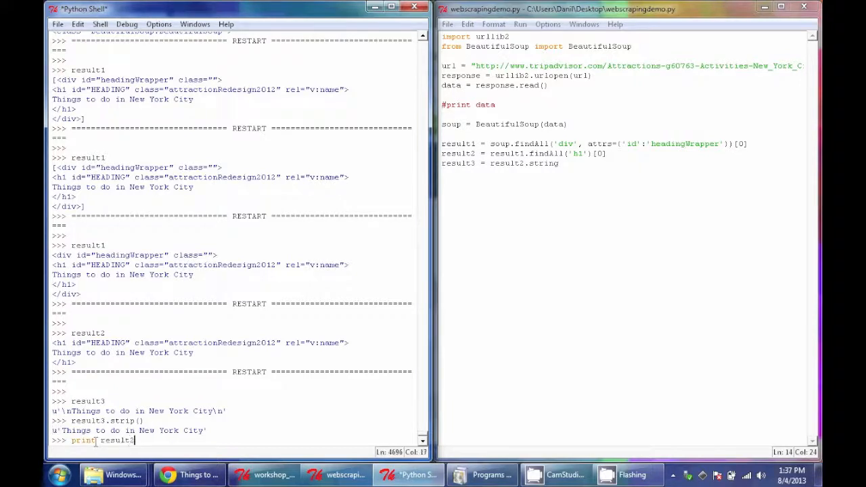